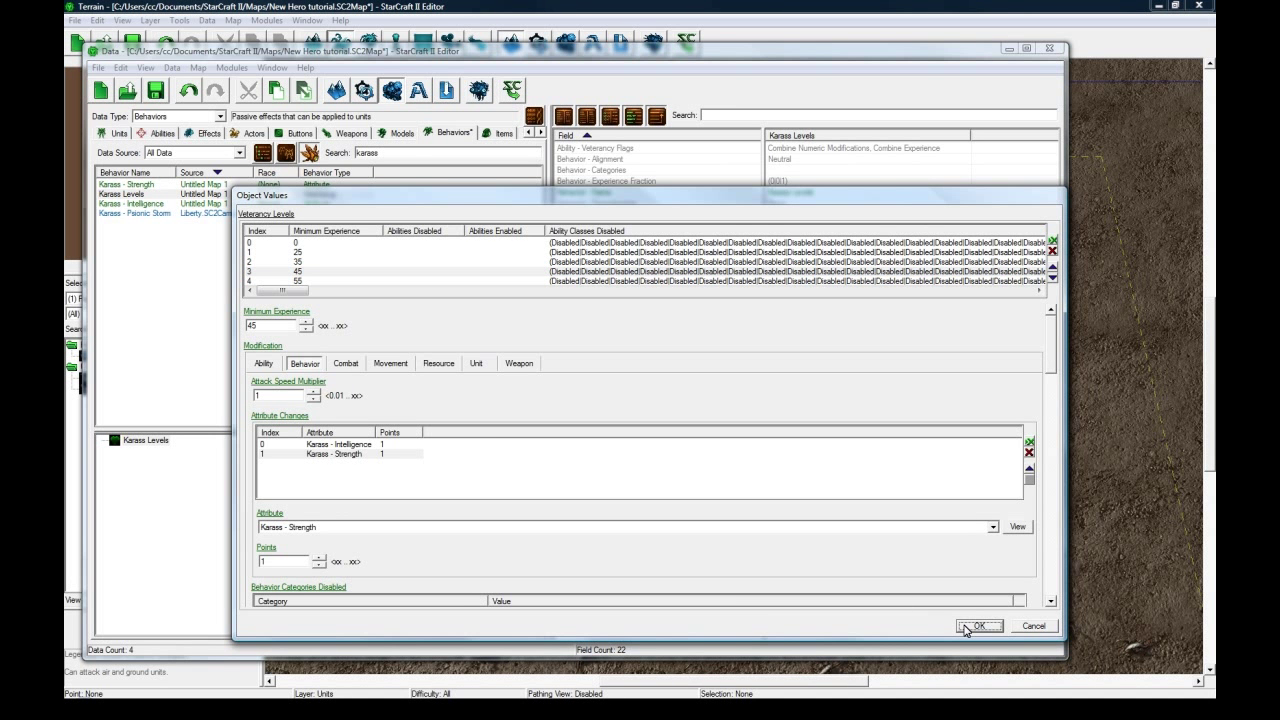
Confirm the Karass Levels veterancy changes and switch the data view to the Karass unit.
left_click(975, 625)
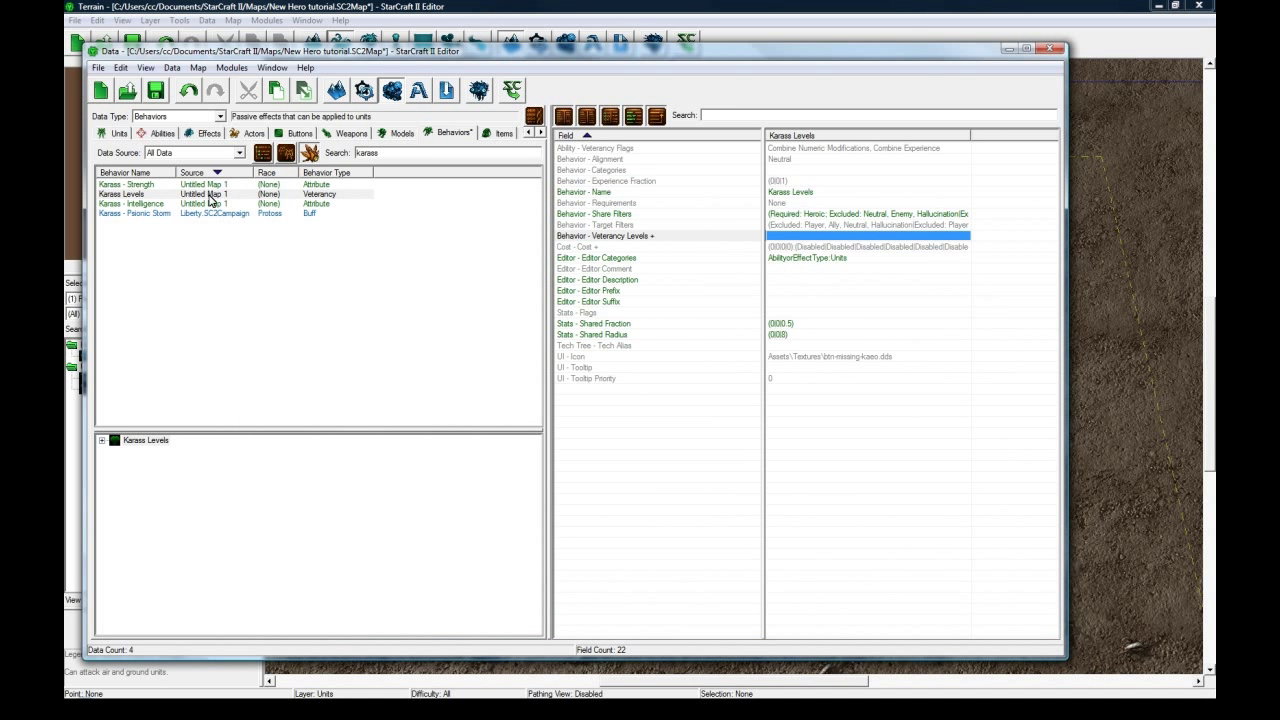
left_click(115, 133)
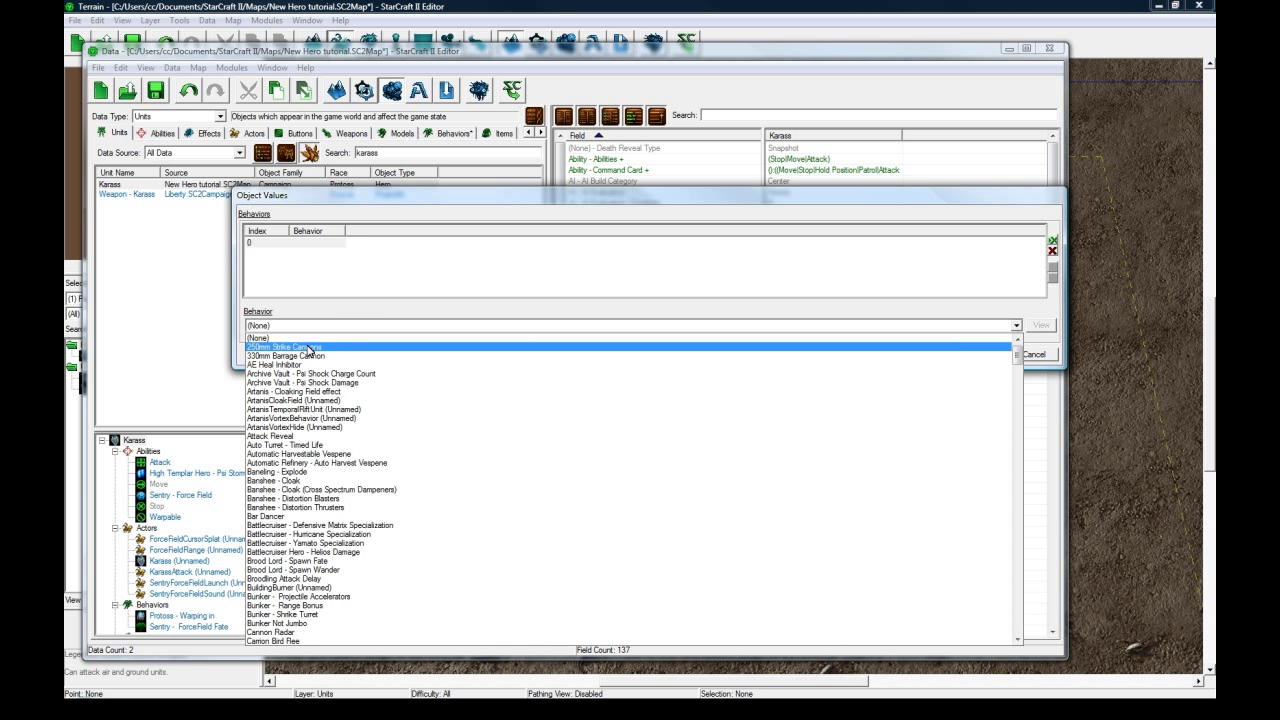
Give the Karass unit the Karass Levels behavior from the behavior list.
left_click(300, 347)
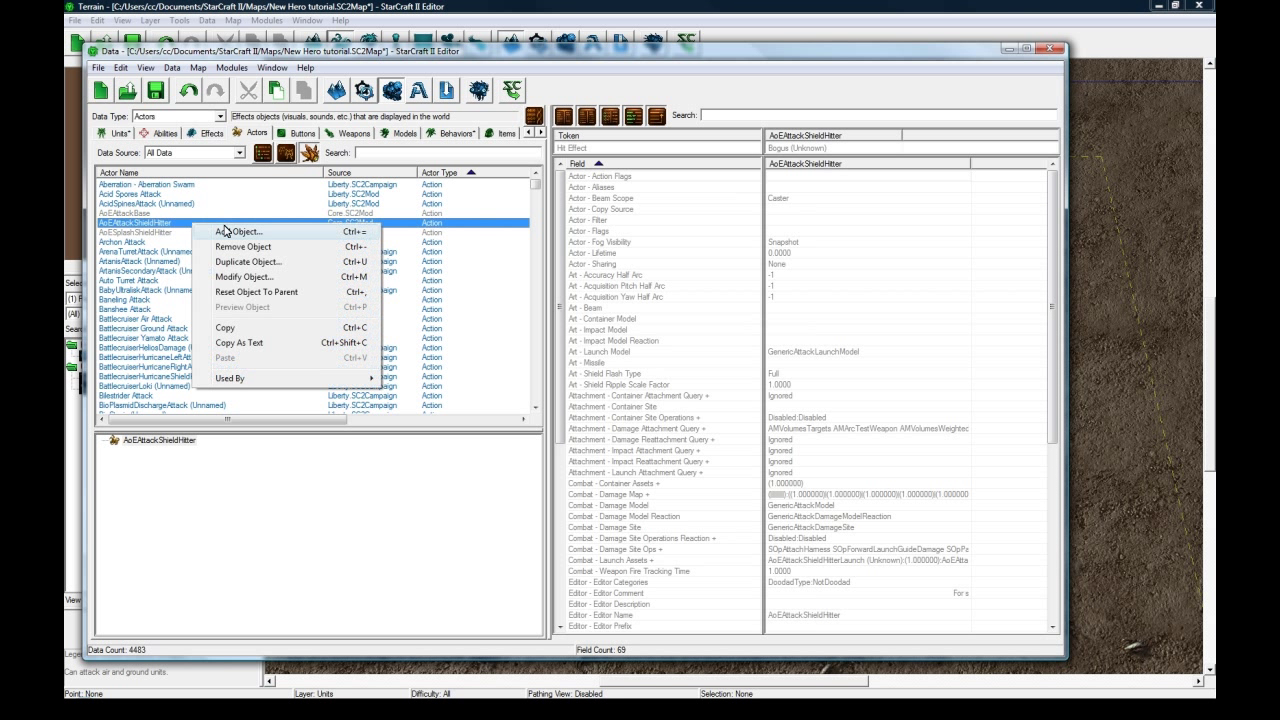
Add a new sound actor named Level Up Sound and confirm, producing a warnings log.
left_click(237, 231)
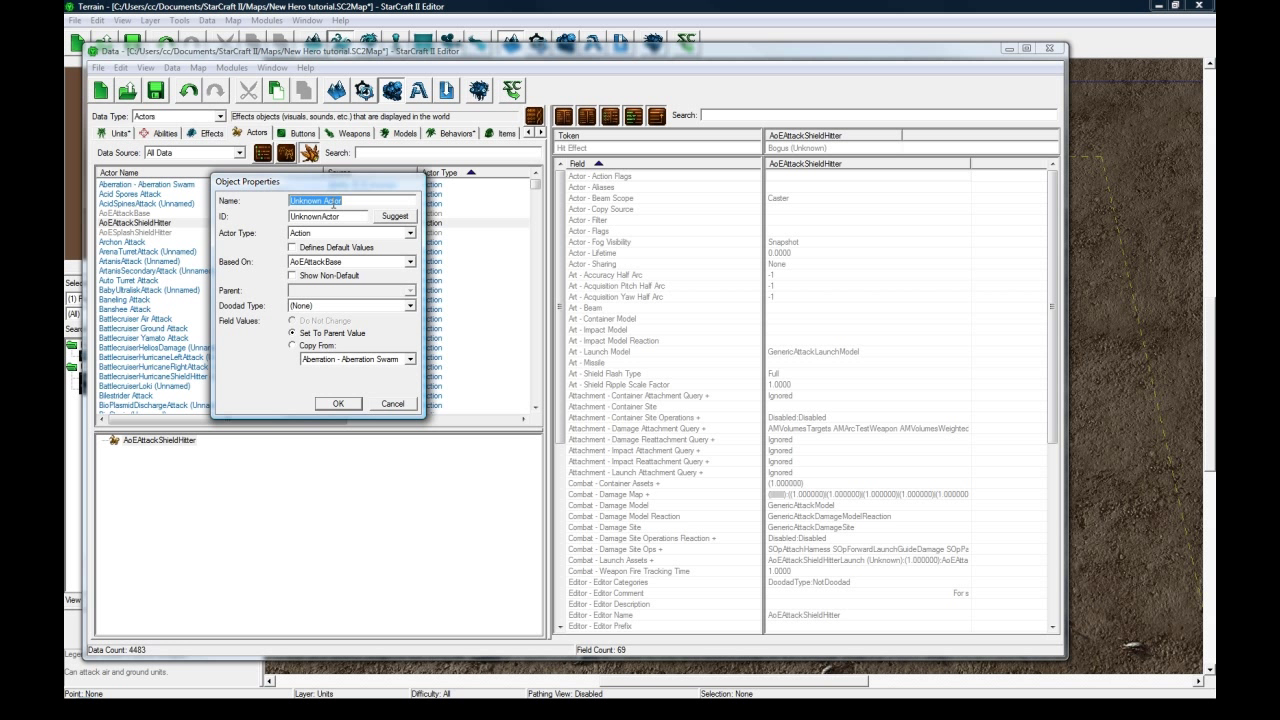
type("Level Up Sound")
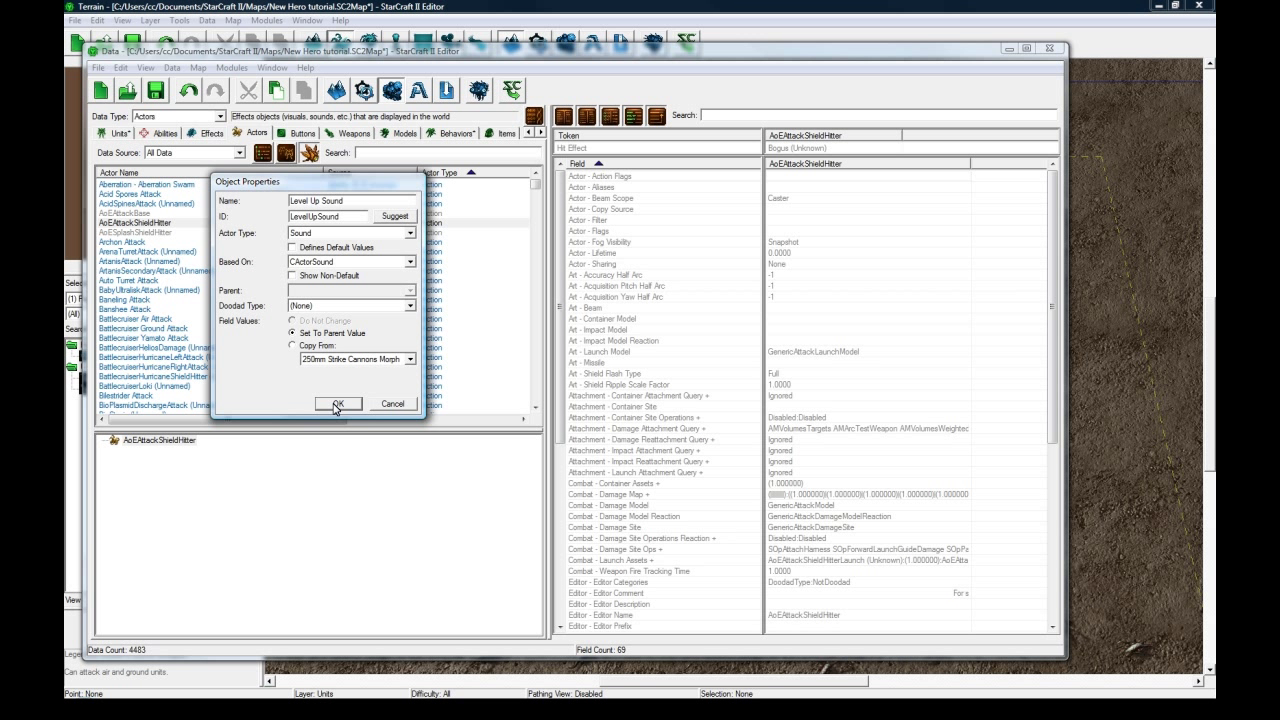
mouse_move(175, 213)
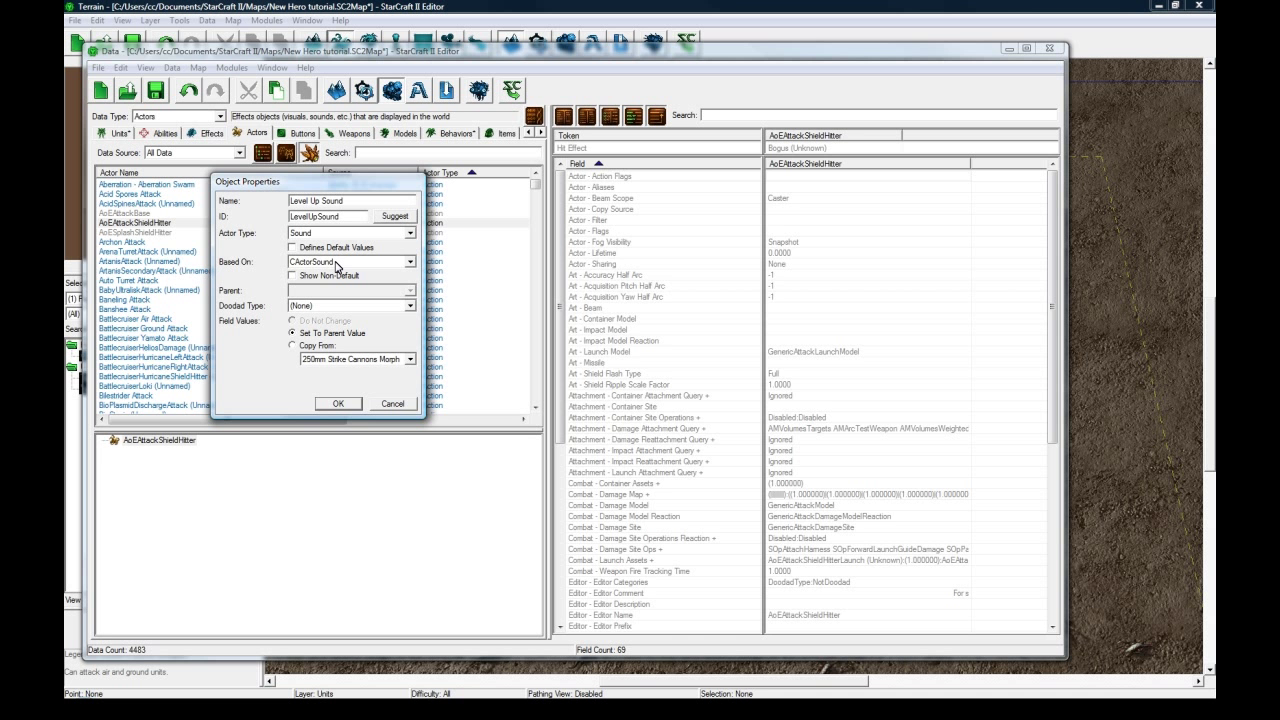
left_click(338, 403)
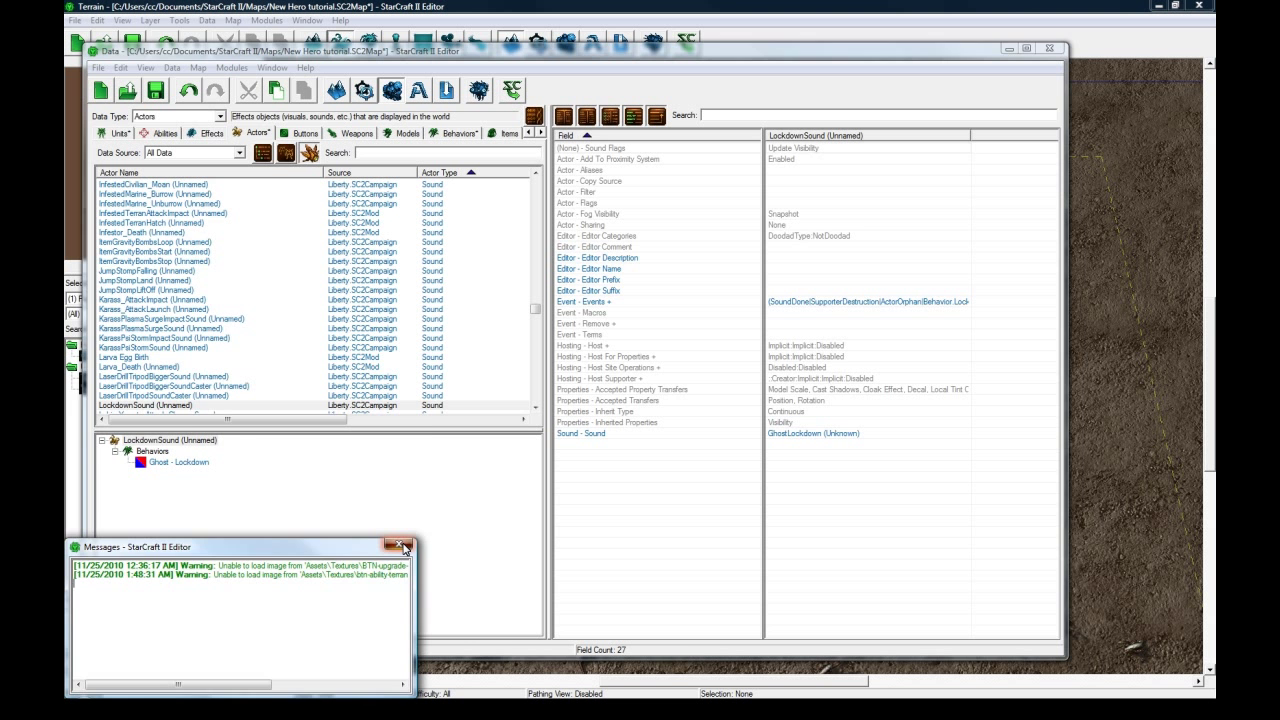
Recreate Level Up Sound as a Sound actor based on the SoundOneShot template.
left_click(138, 365)
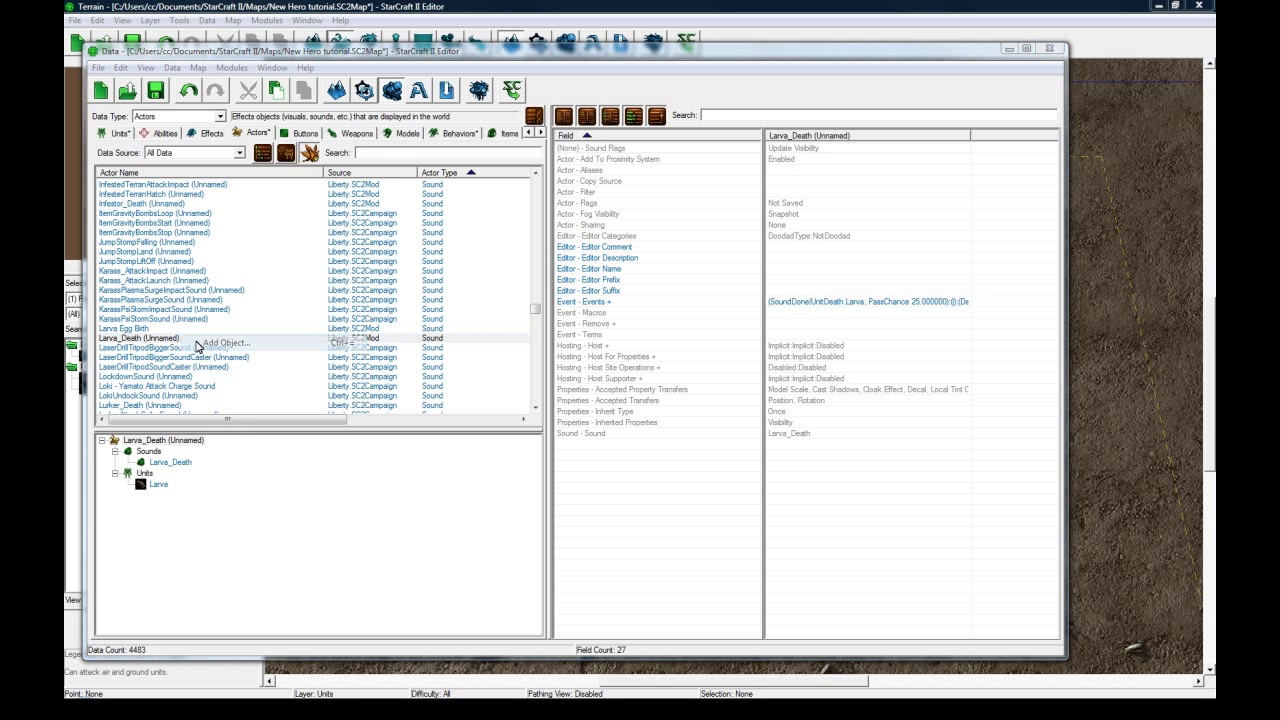
left_click(222, 343)
type("Level Up Sound")
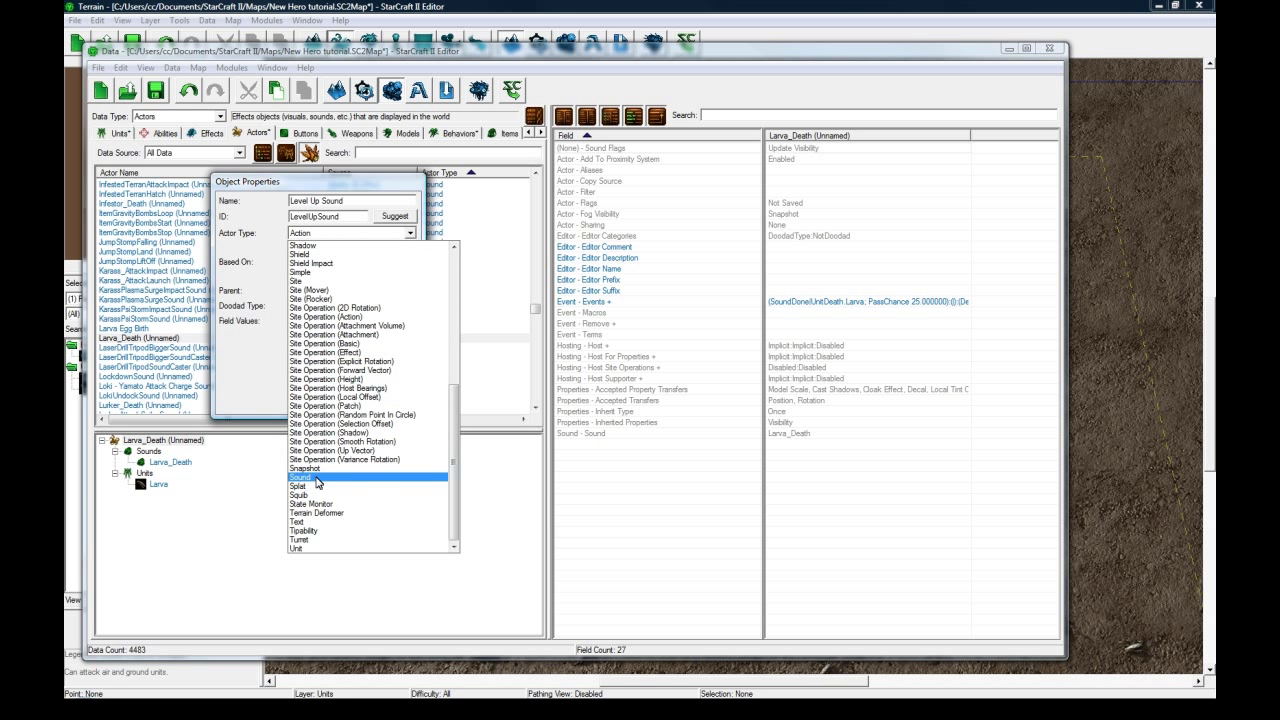
left_click(300, 483)
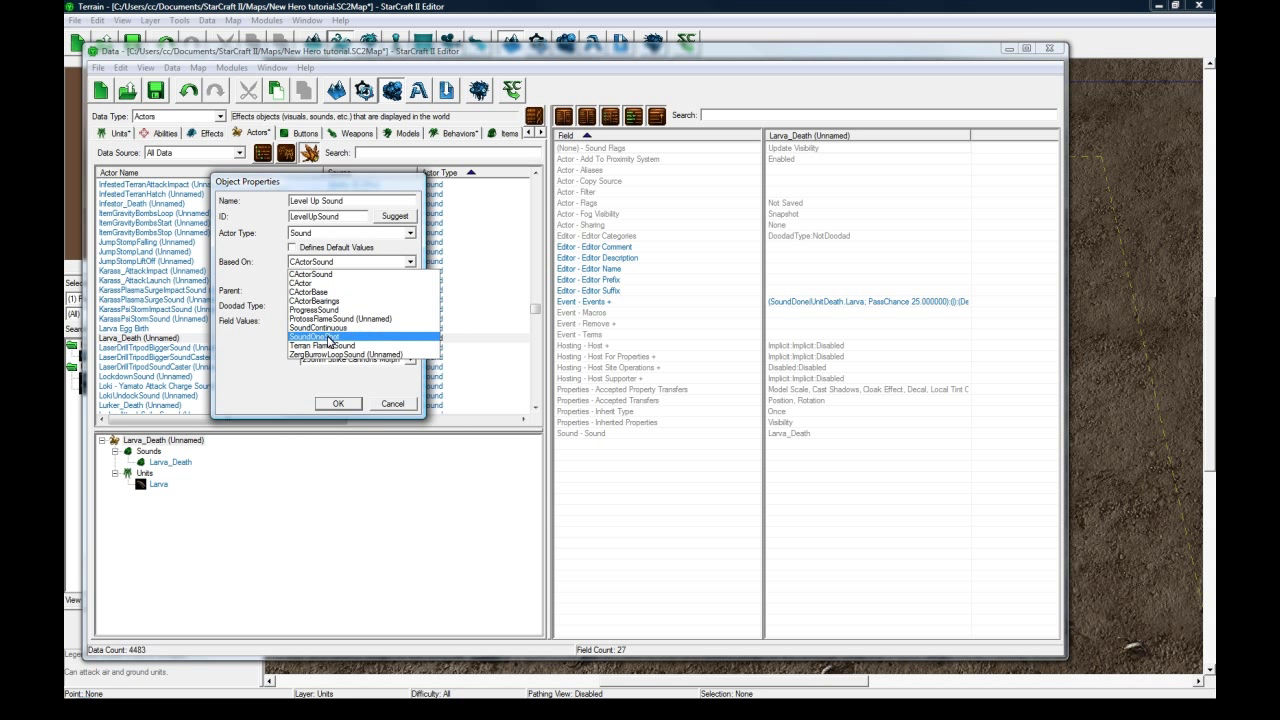
left_click(318, 338)
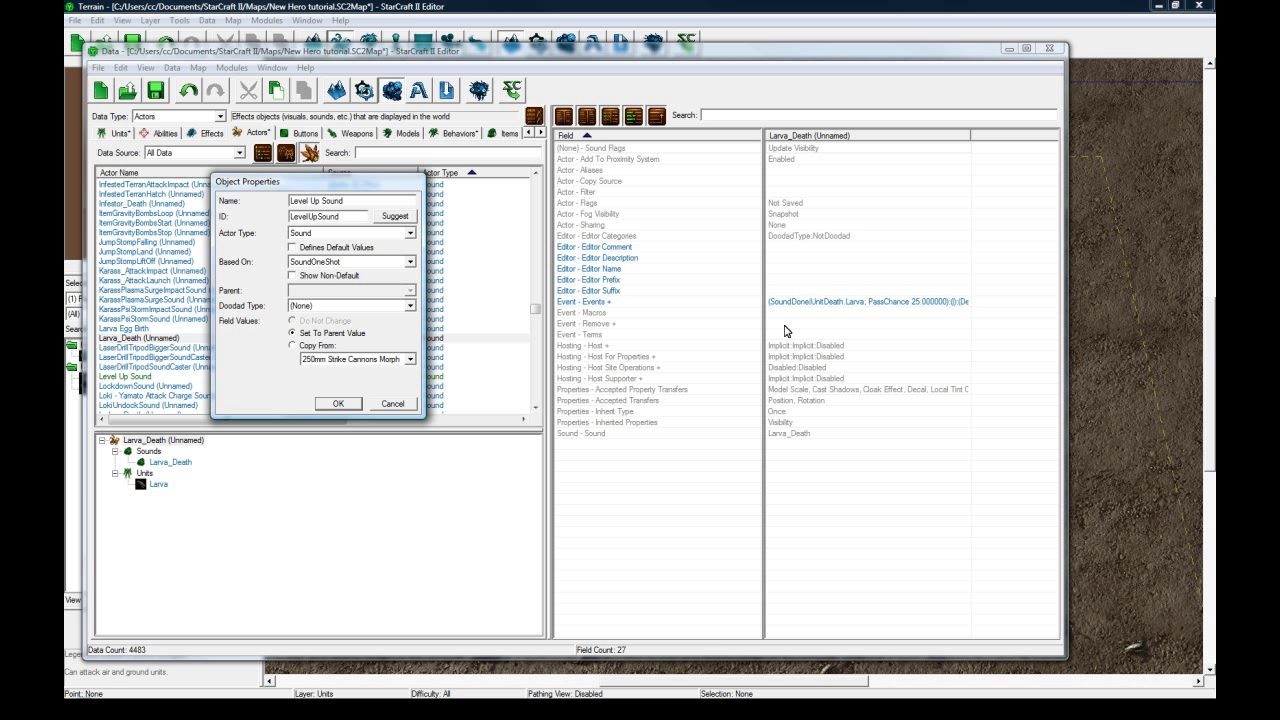
left_click(338, 403)
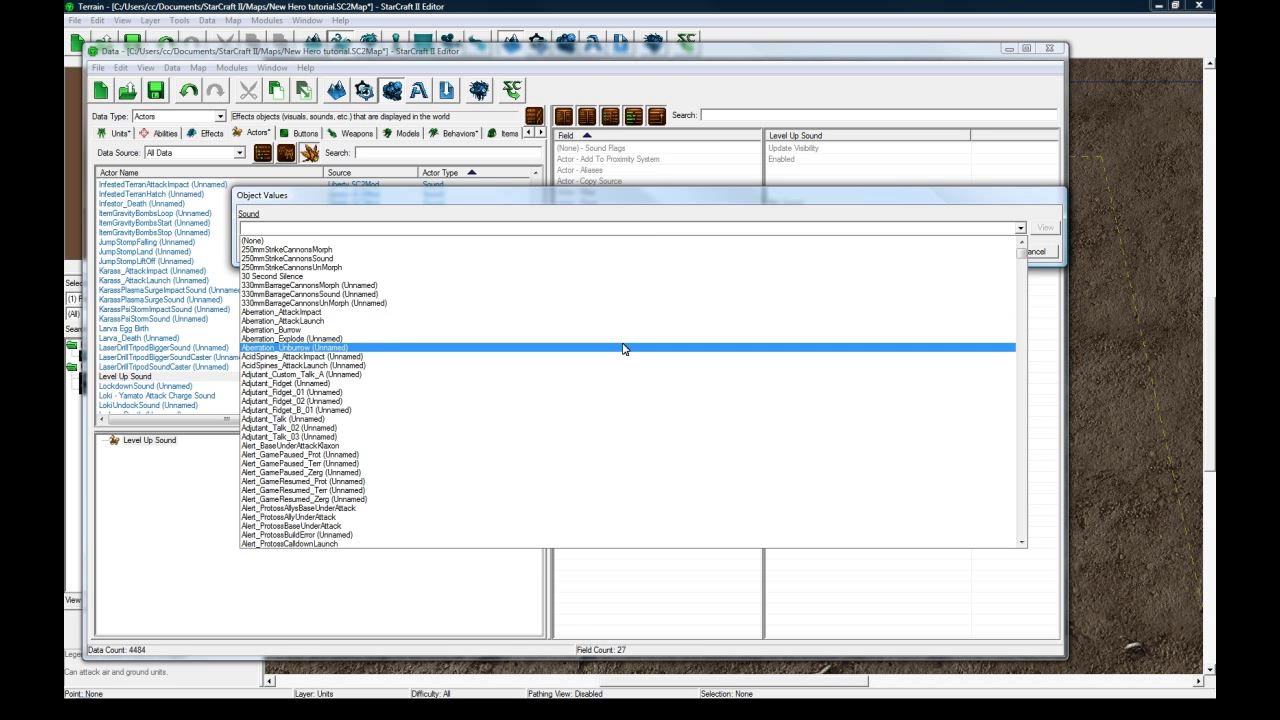
Set Level Up Sound's Sound field to Purifier_PowerUp.
scroll("down", 3)
type("ParticleCannon_AttackImpact")
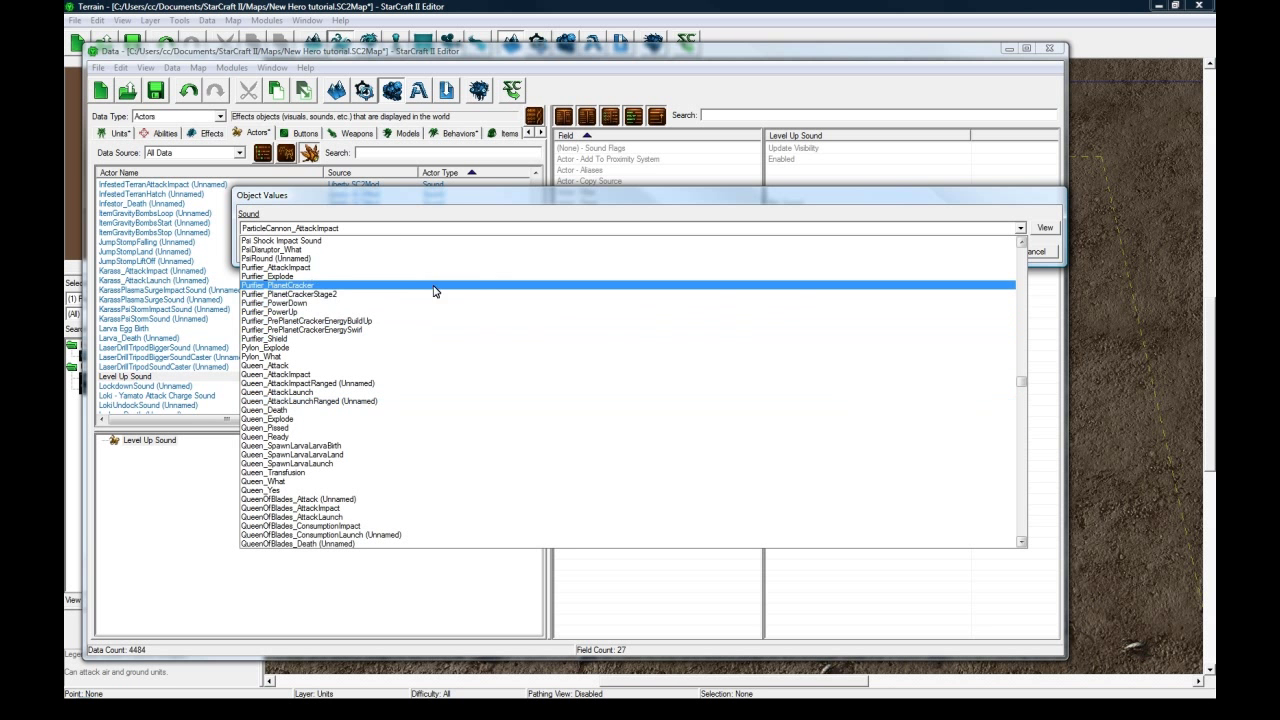
left_click(966, 251)
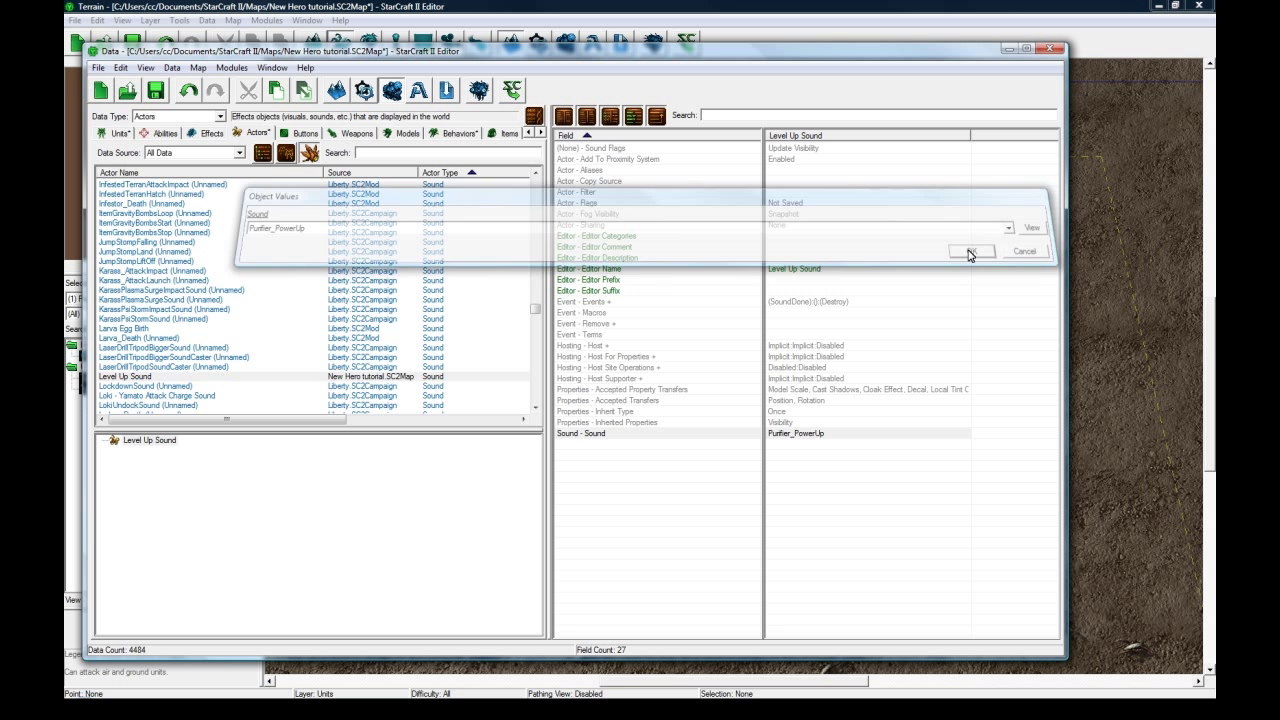
left_click(968, 251)
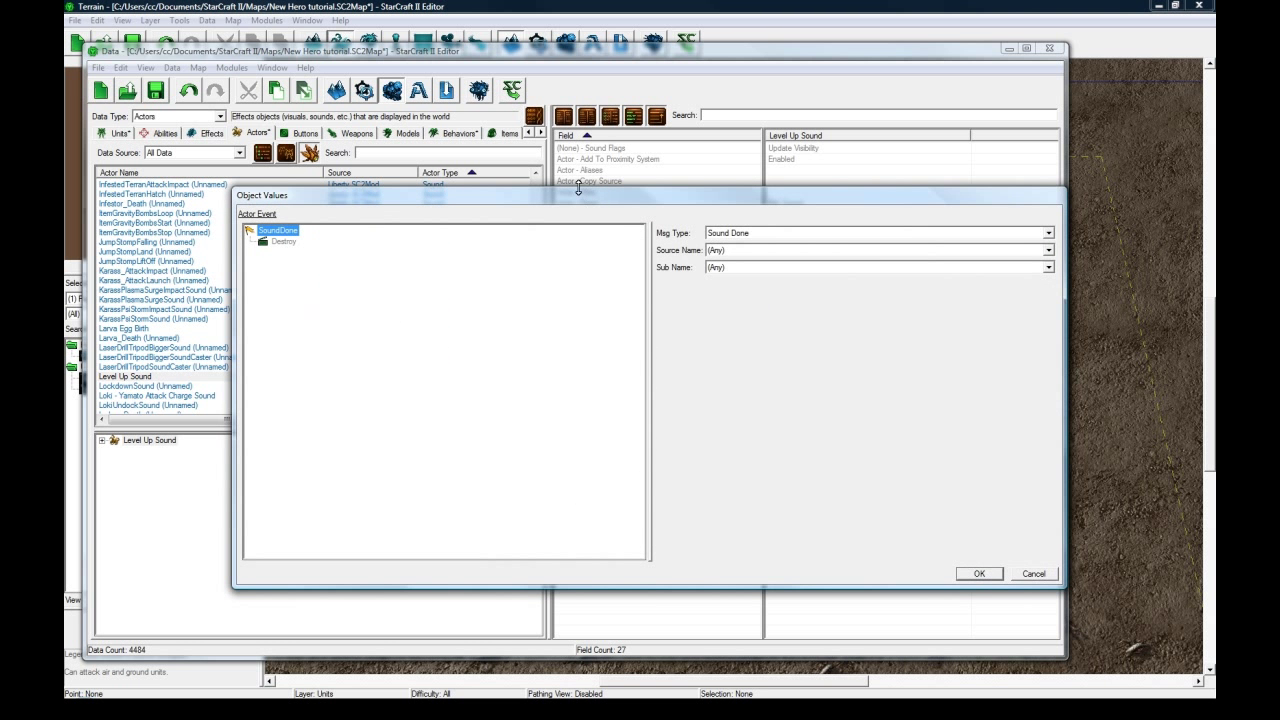
Add a Behavior Level event on Karass Levels that creates Level Up Sound.
right_click(277, 239)
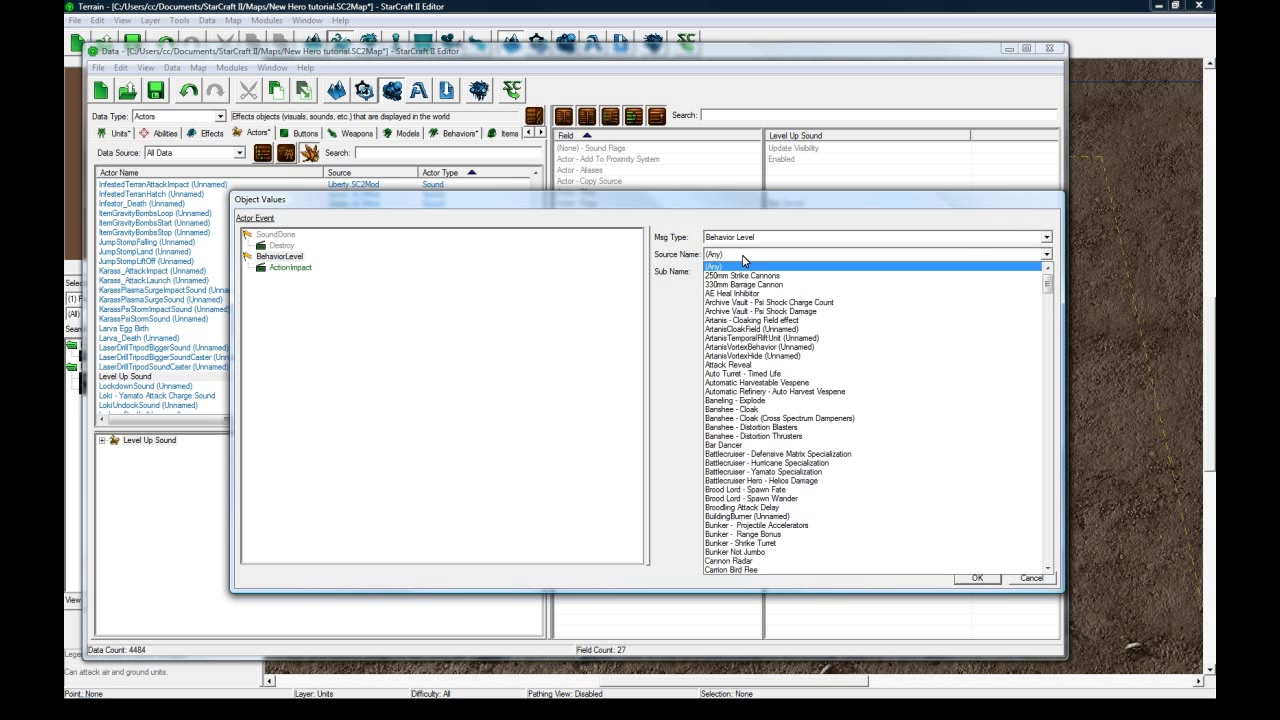
left_click(750, 561)
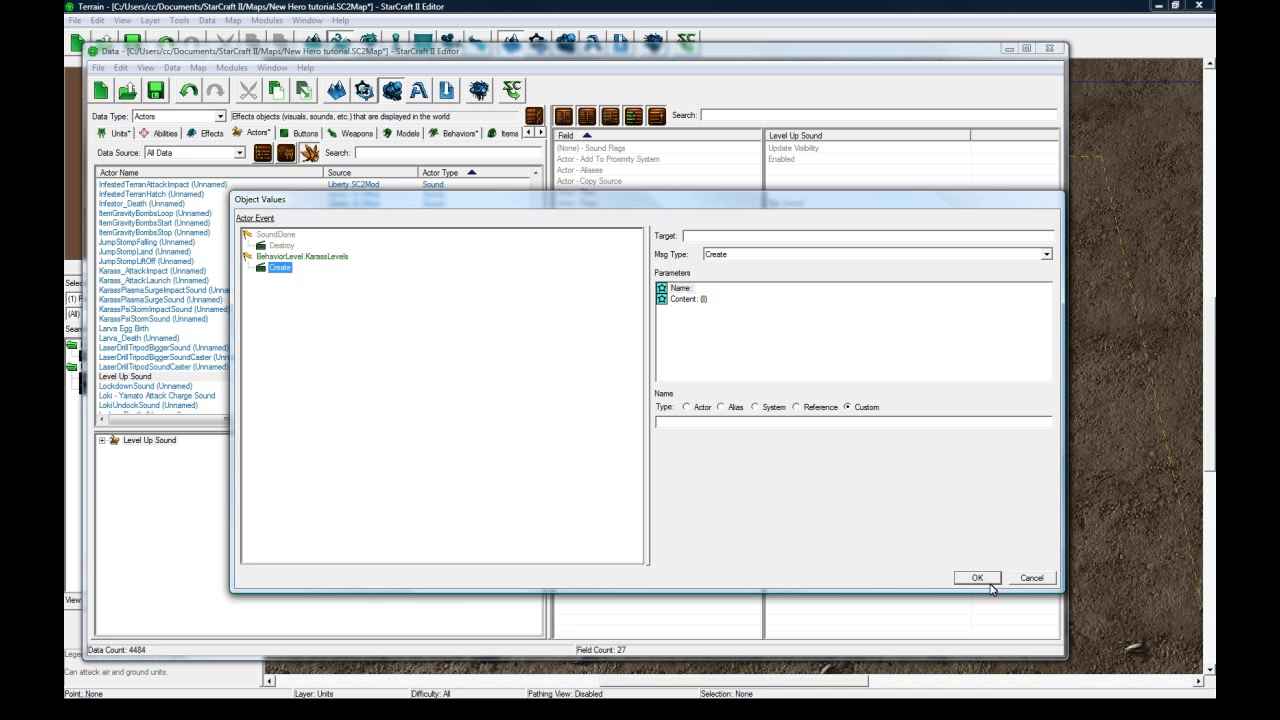
left_click(977, 578)
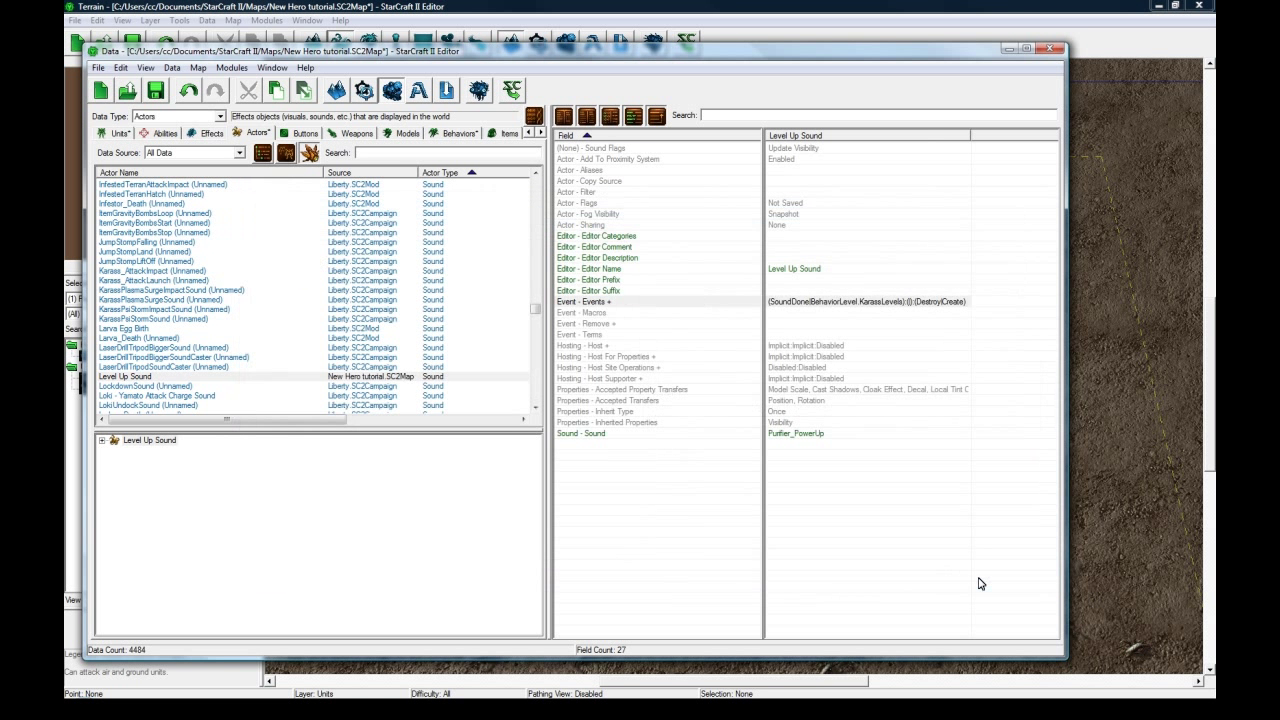
left_click(865, 301)
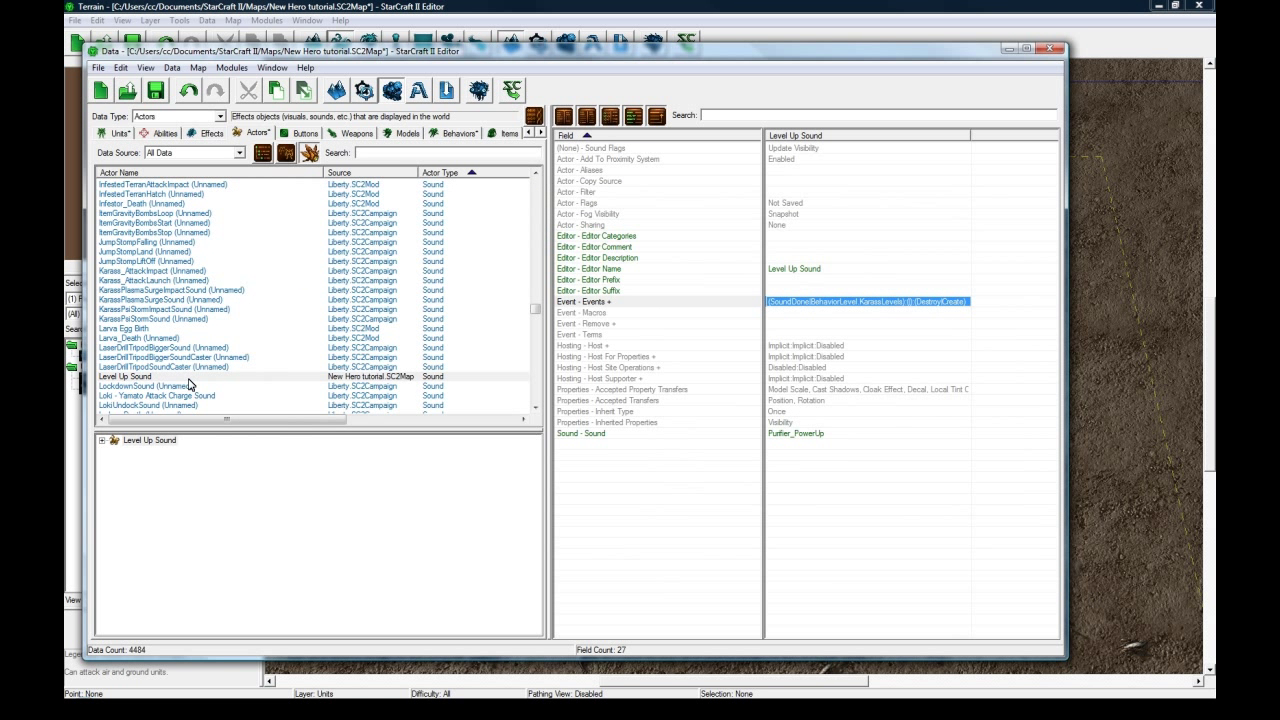
left_click(145, 384)
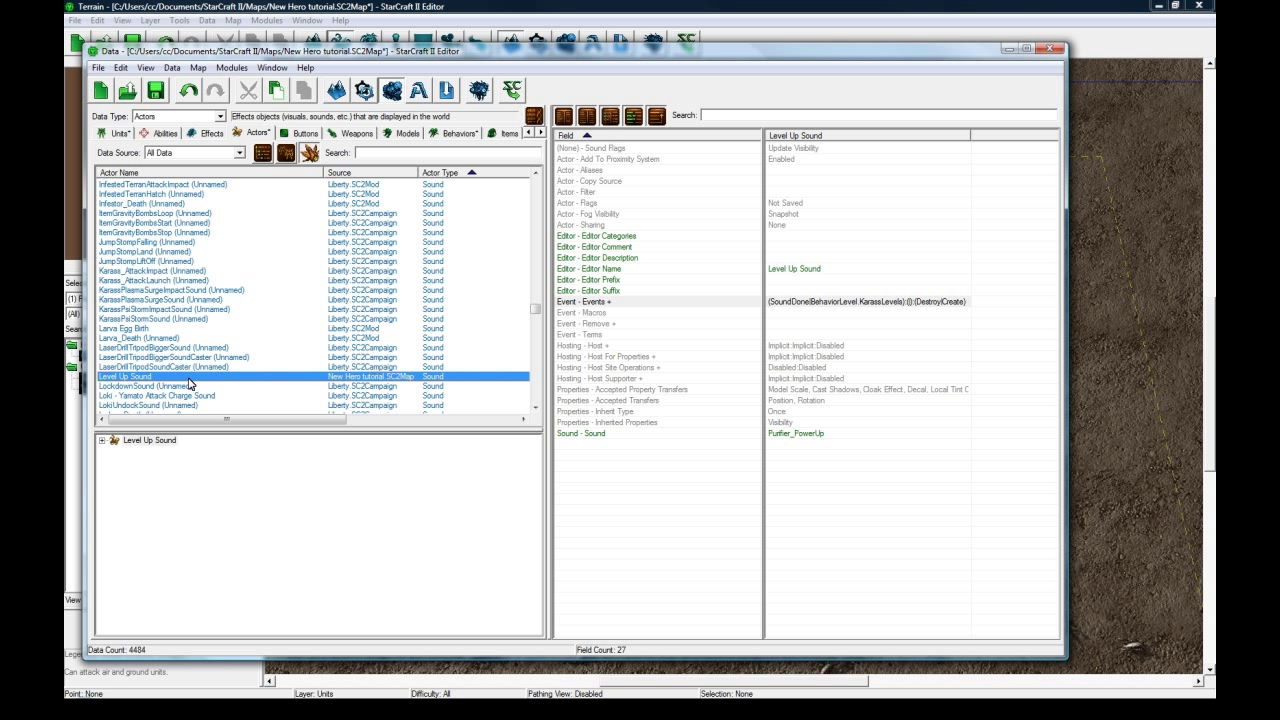
Create a Model actor named Level Up Visual based on the BuffOneShot template.
double_click(135, 376)
type("Level U")
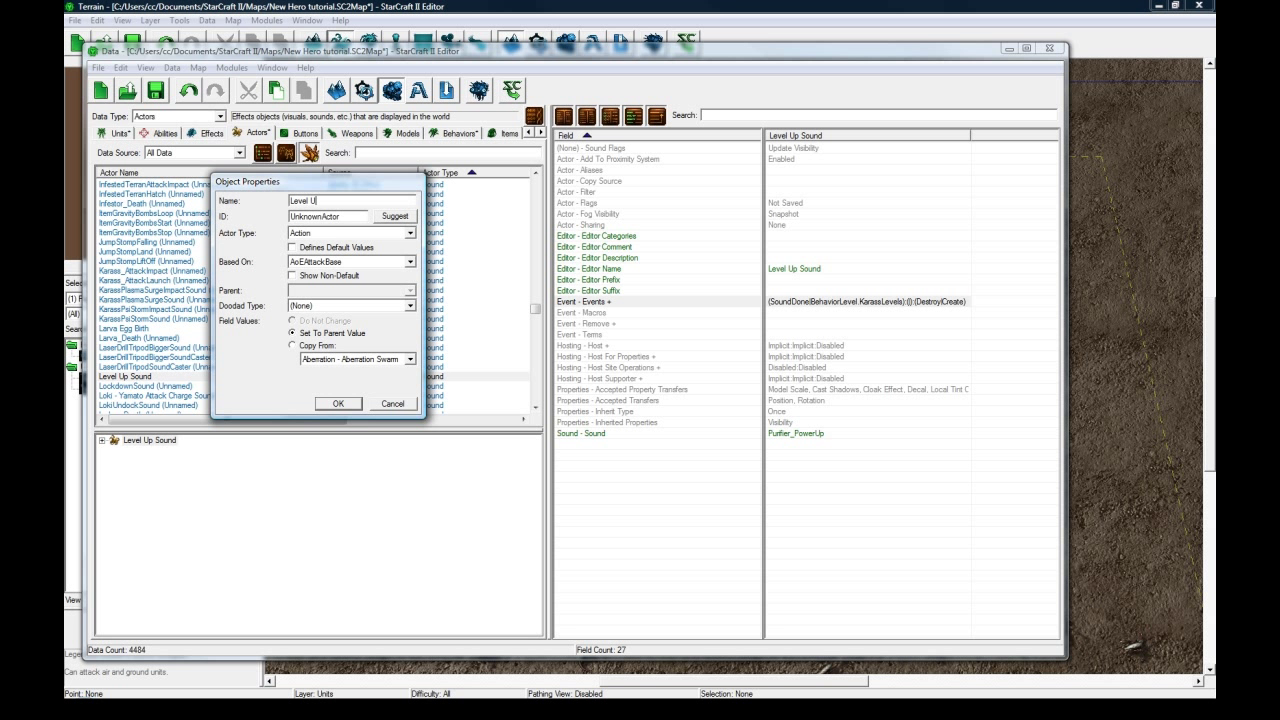
left_click(395, 216)
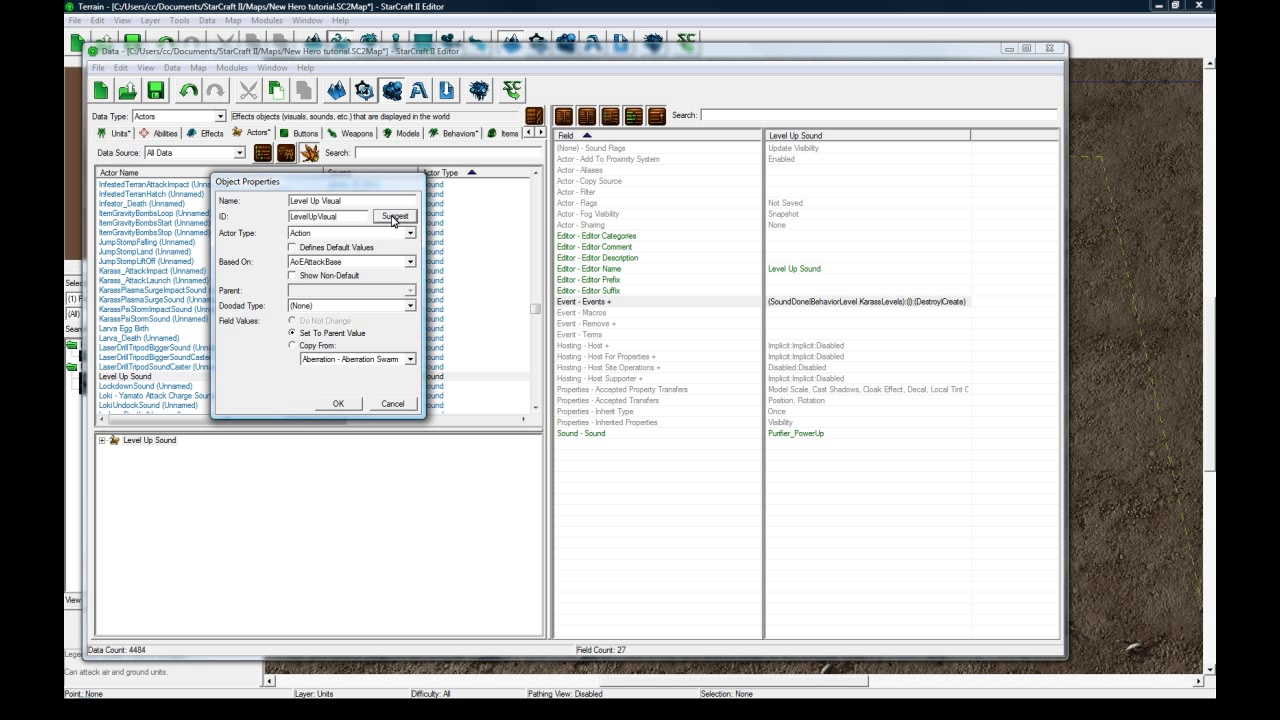
left_click(407, 232)
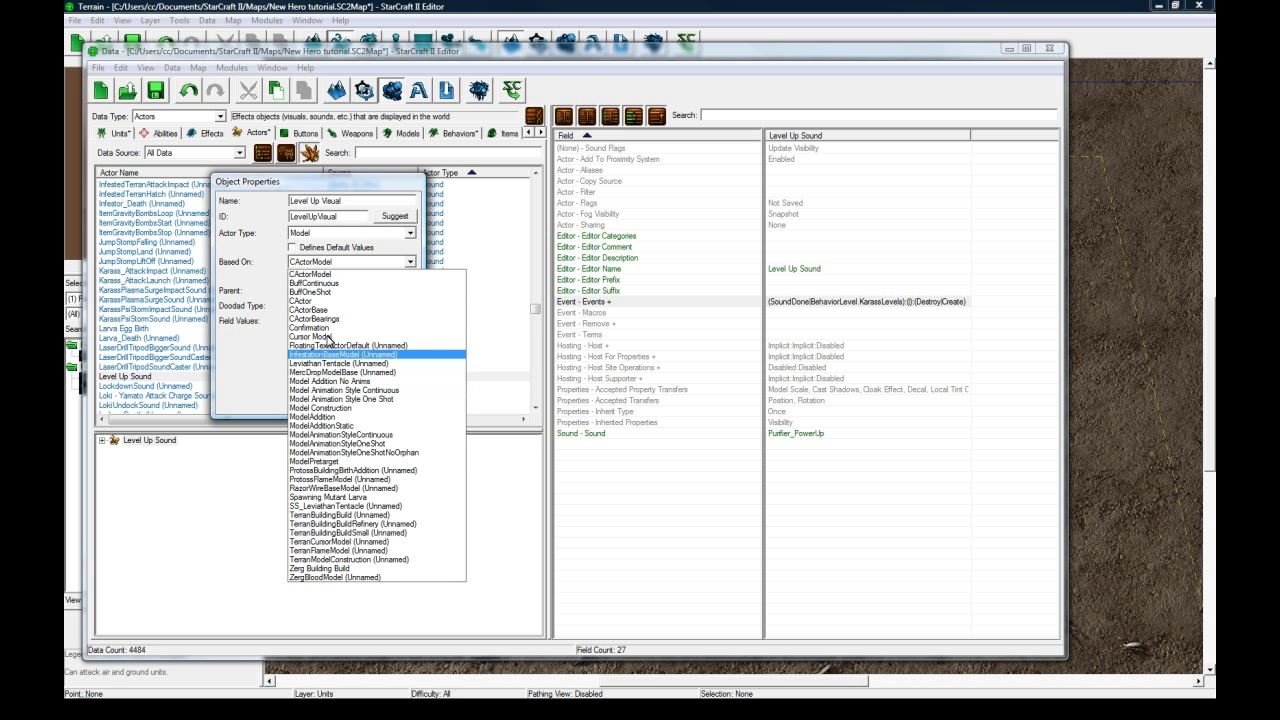
left_click(320, 290)
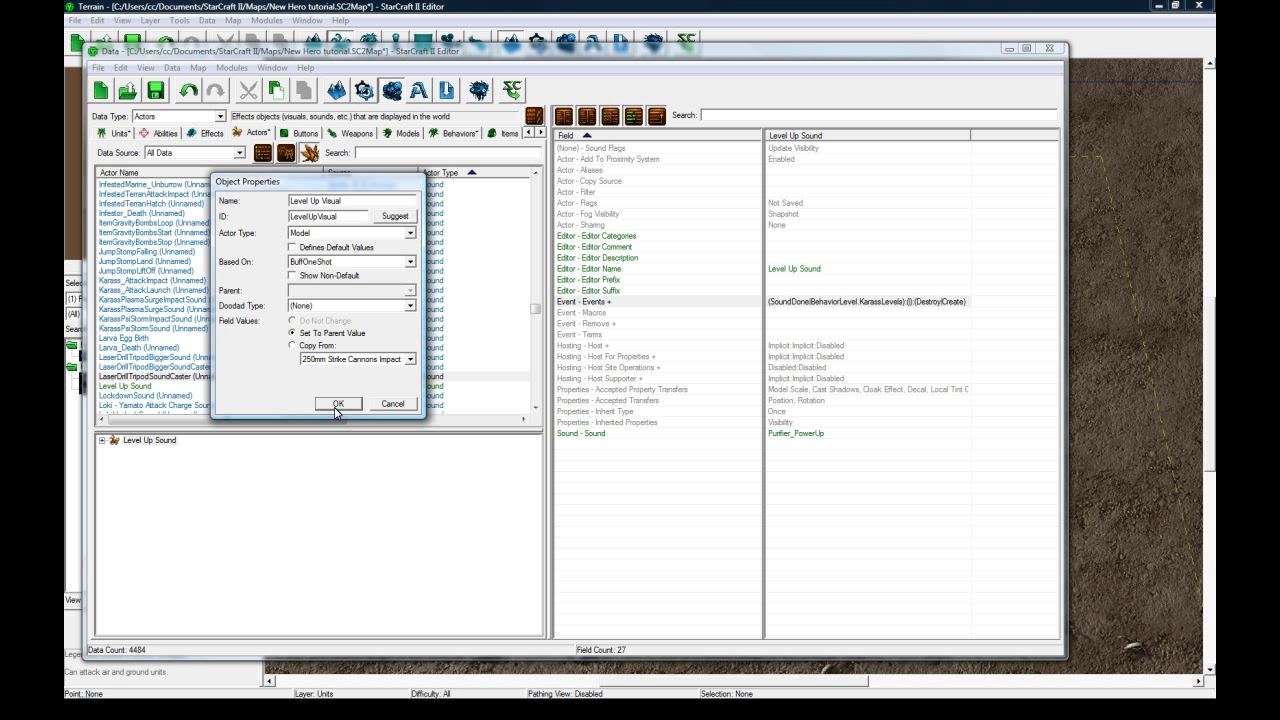
mouse_move(324, 412)
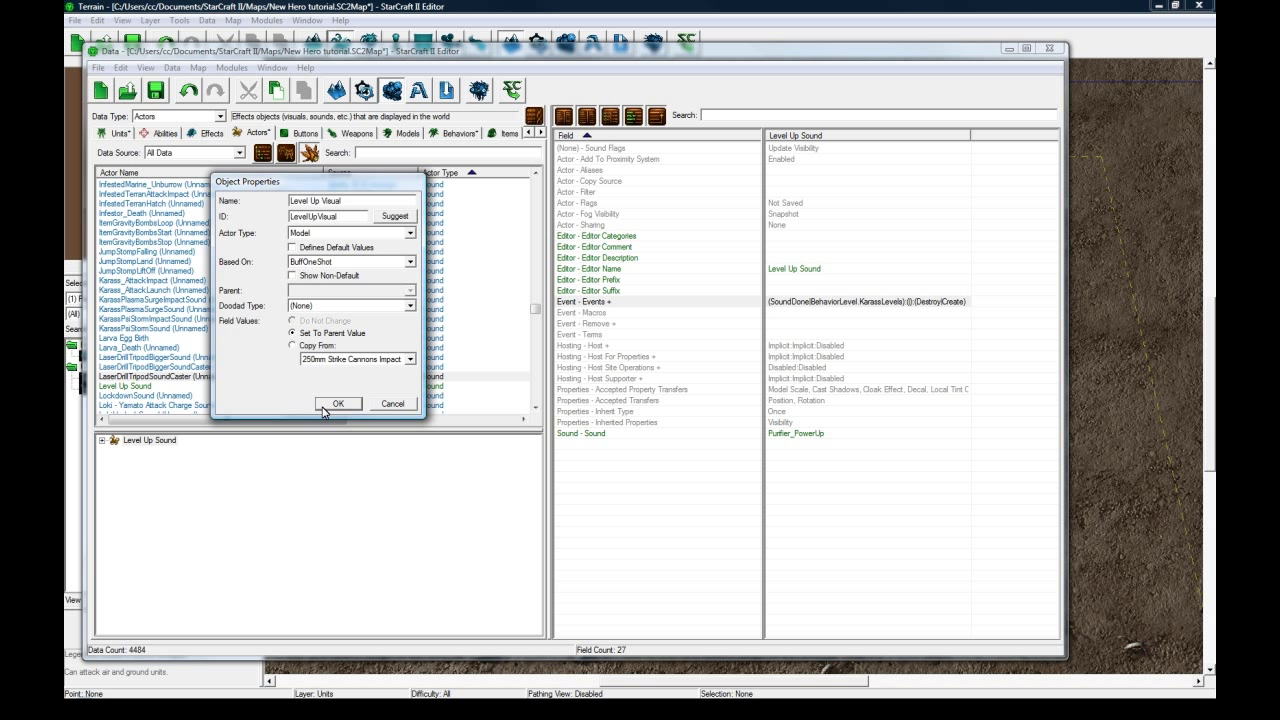
left_click(337, 403)
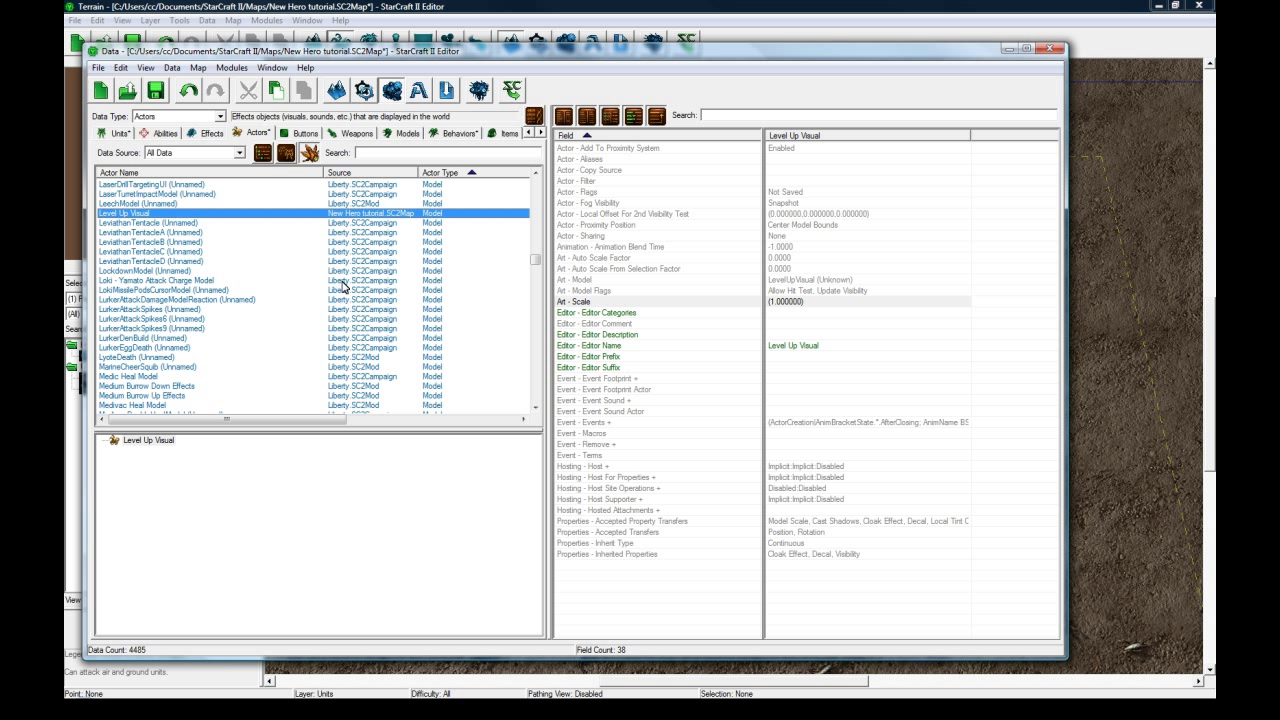
mouse_move(363, 252)
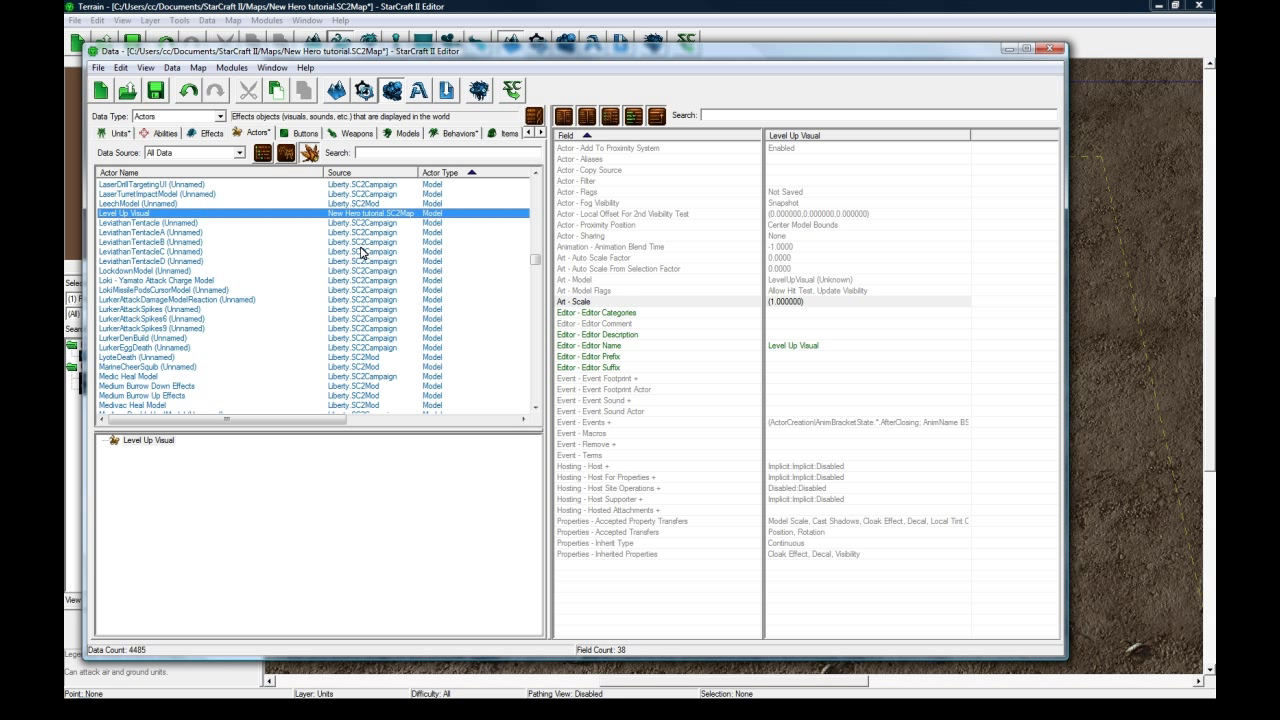
mouse_move(427, 238)
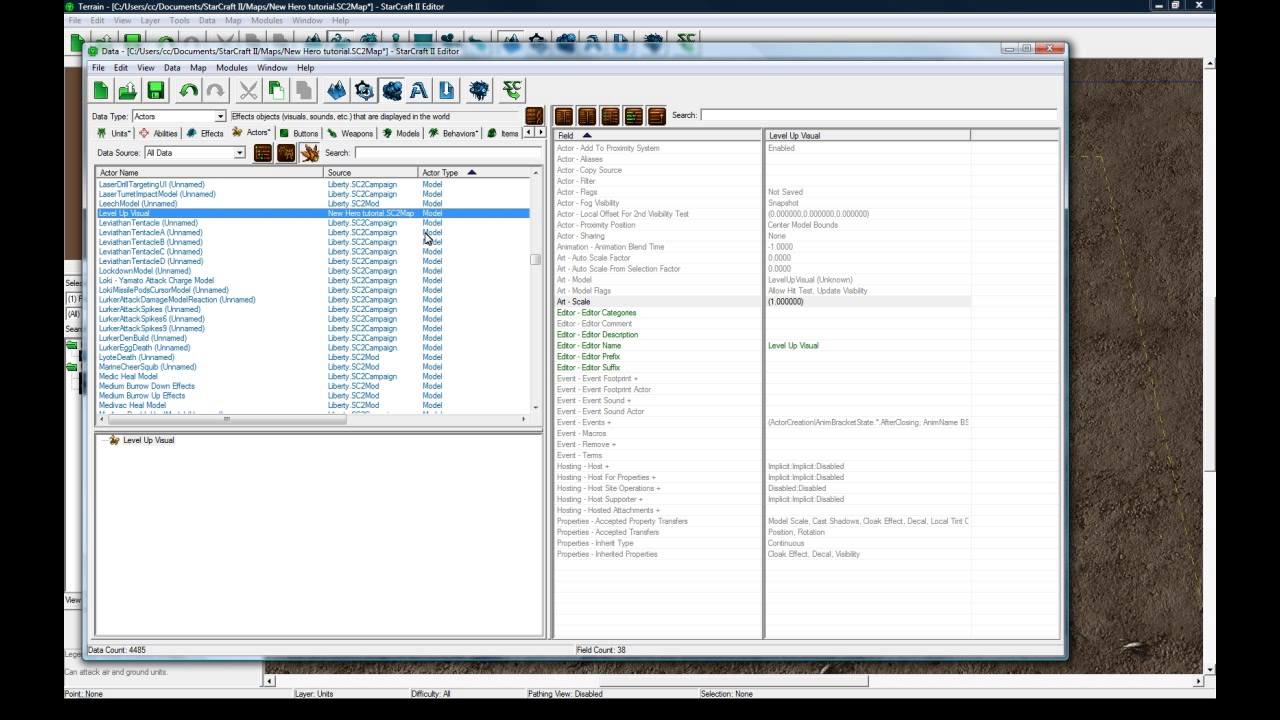
mouse_move(362, 215)
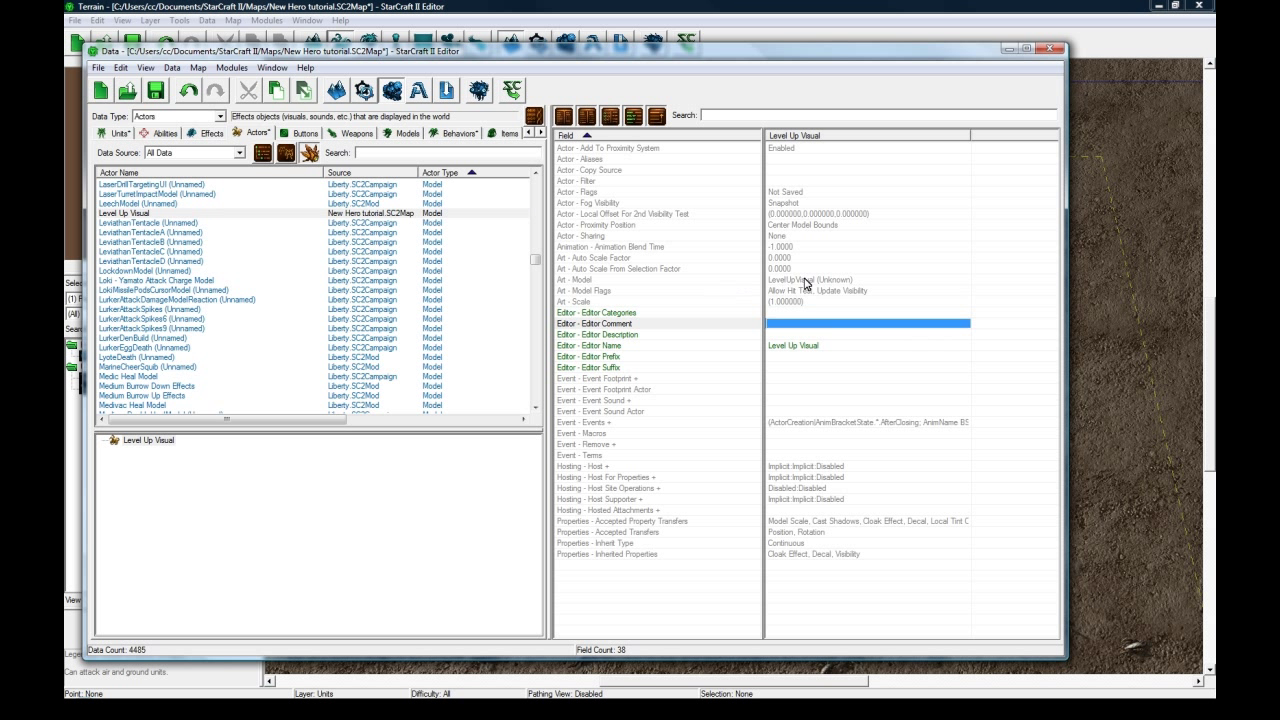
mouse_move(775, 418)
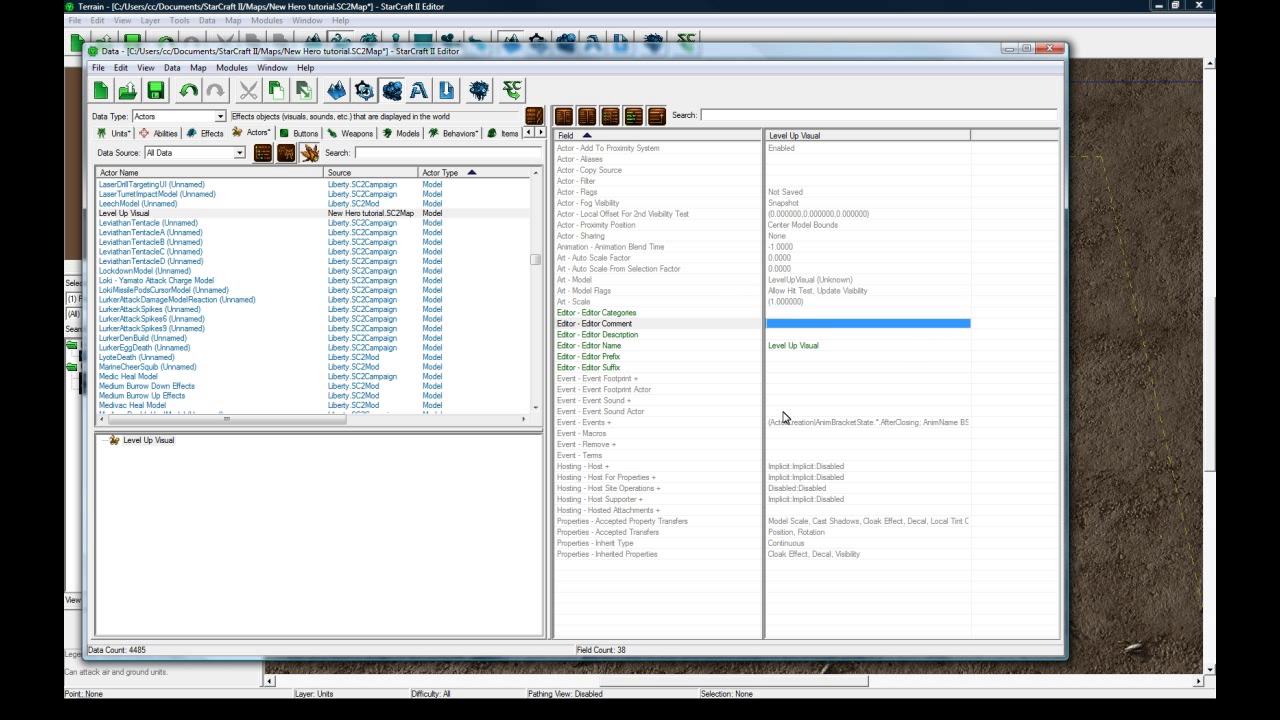
mouse_move(792, 283)
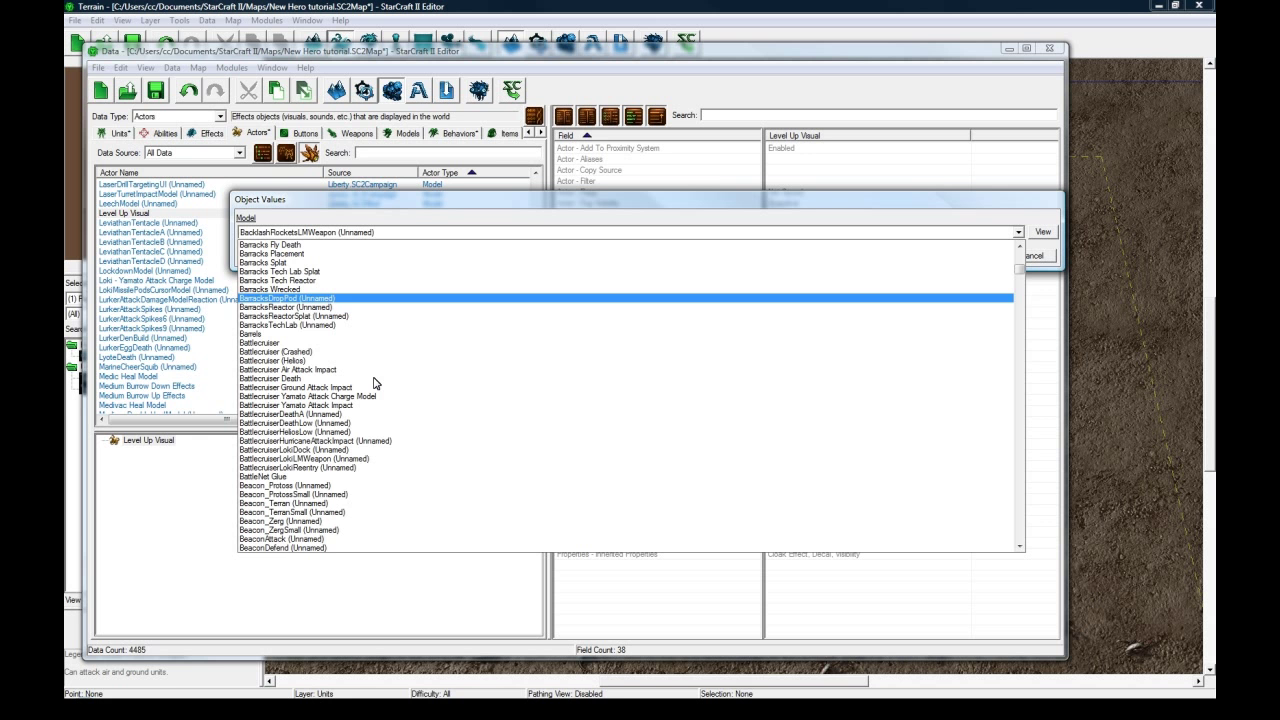
Set Level Up Visual's Model field to Blink Origin Model.
scroll("down", 3)
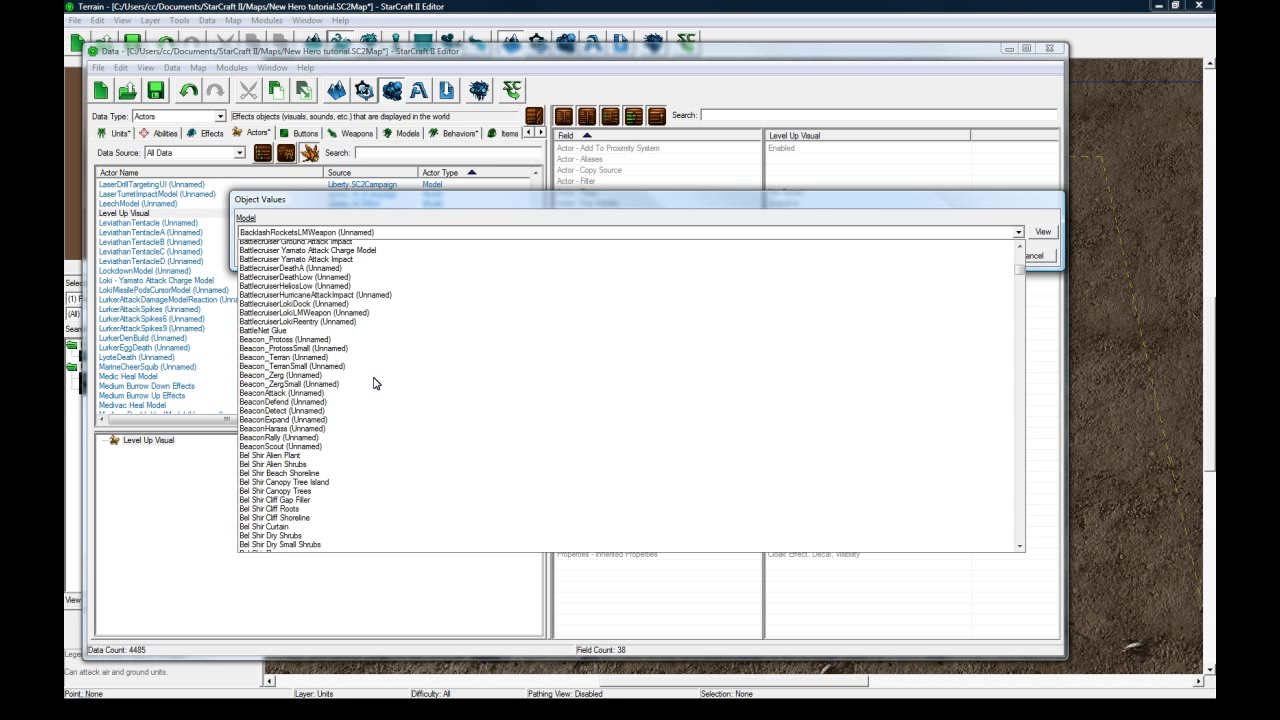
scroll("down", 3)
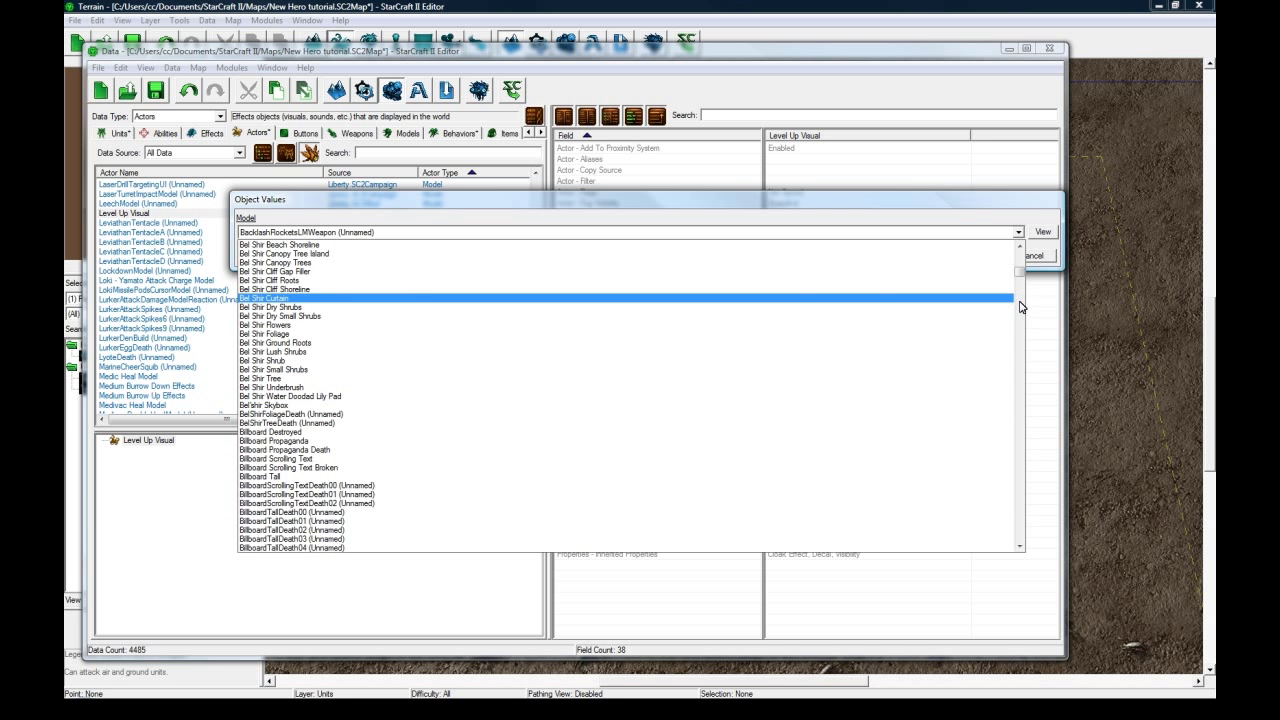
scroll("down", 3)
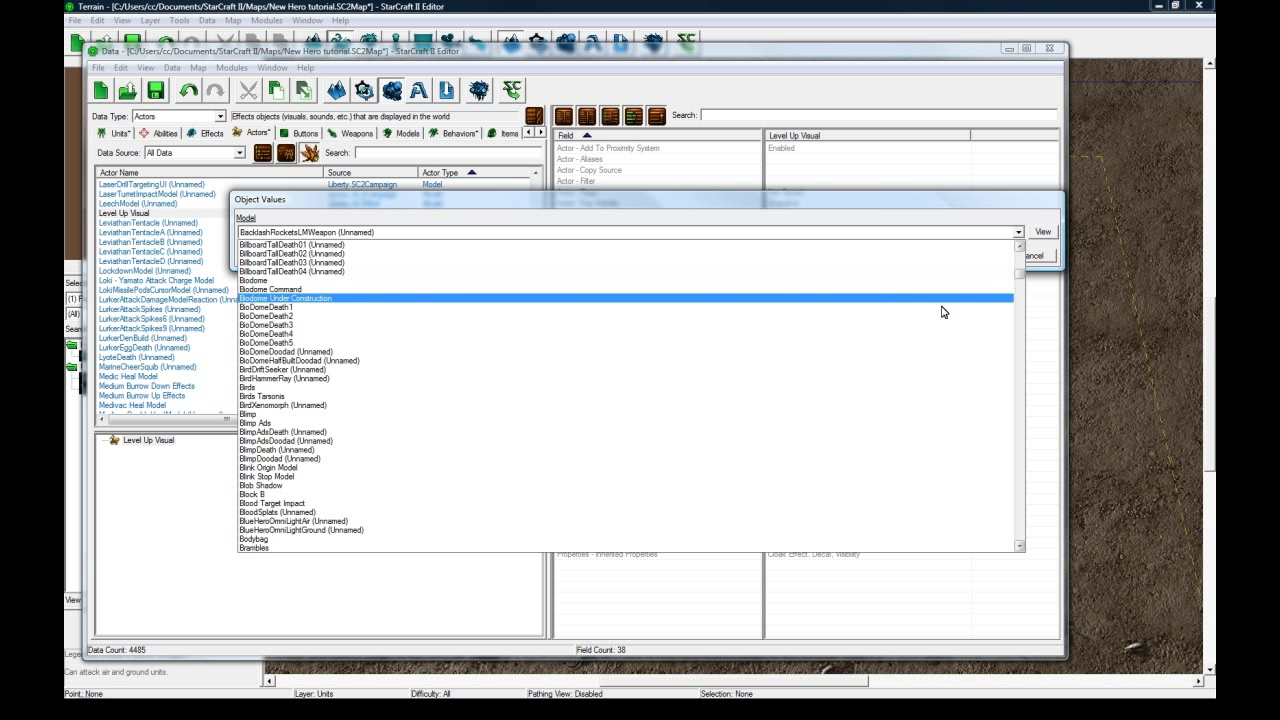
left_click(285, 380)
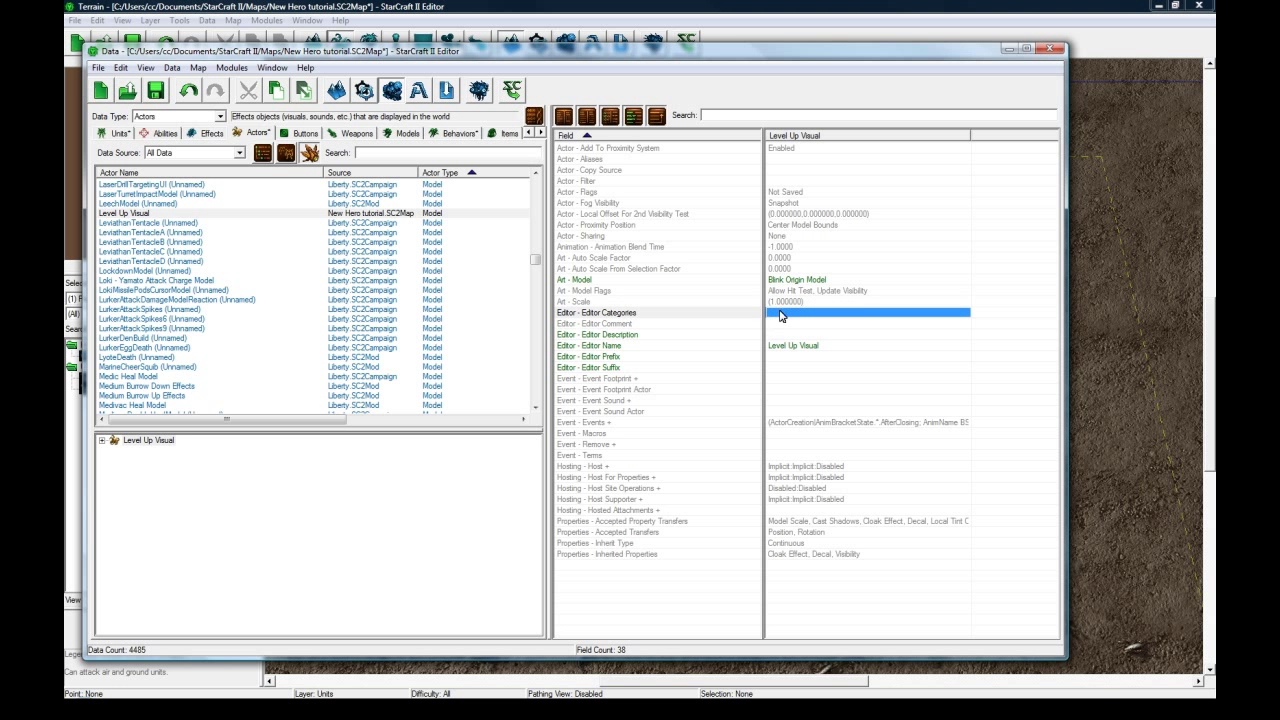
Set Level Up Visual's scale to 1.5 and begin a Behavior Level event in its events.
double_click(870, 312)
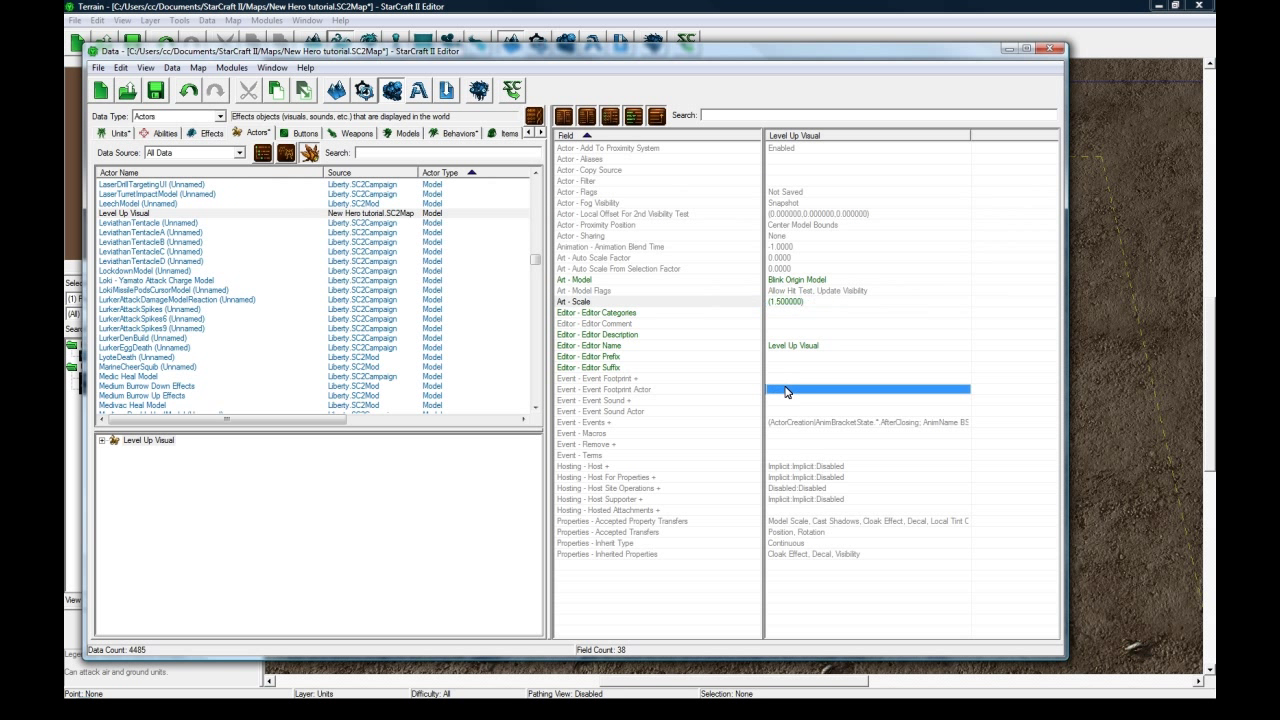
left_click(855, 422)
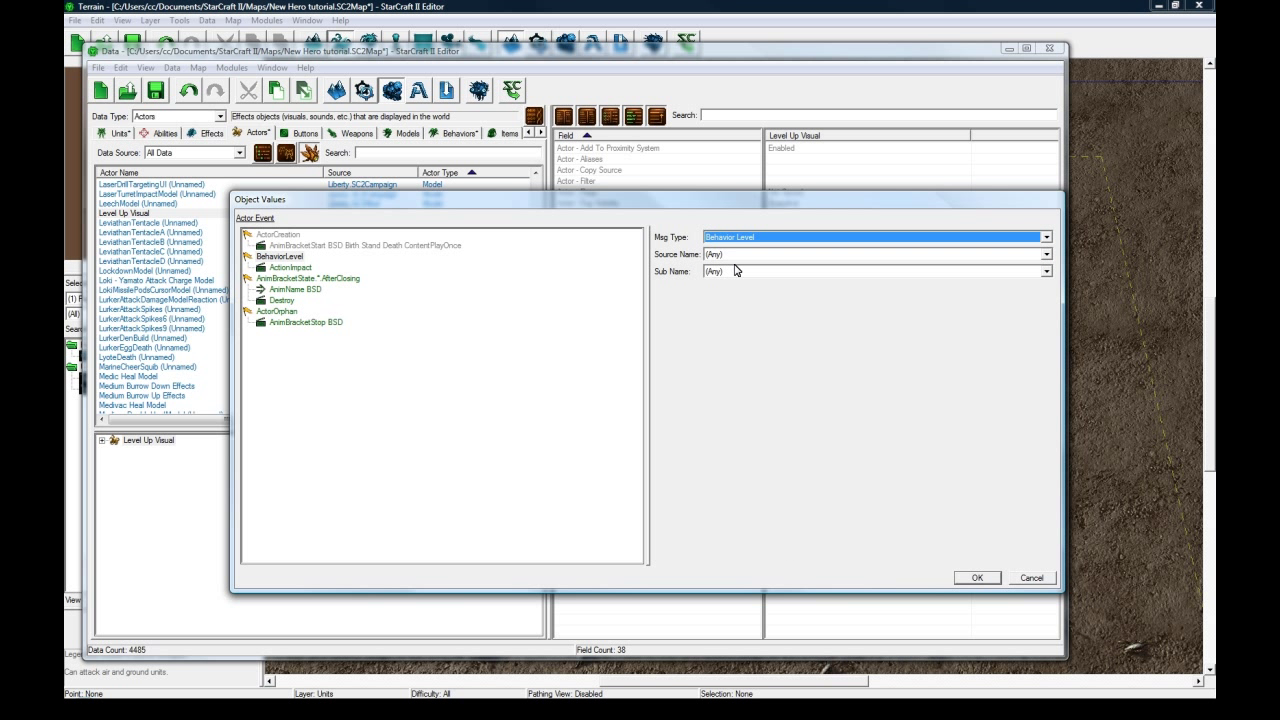
Set the Behavior Level event's source to Karass Levels so it creates Level Up Visual.
left_click(1043, 265)
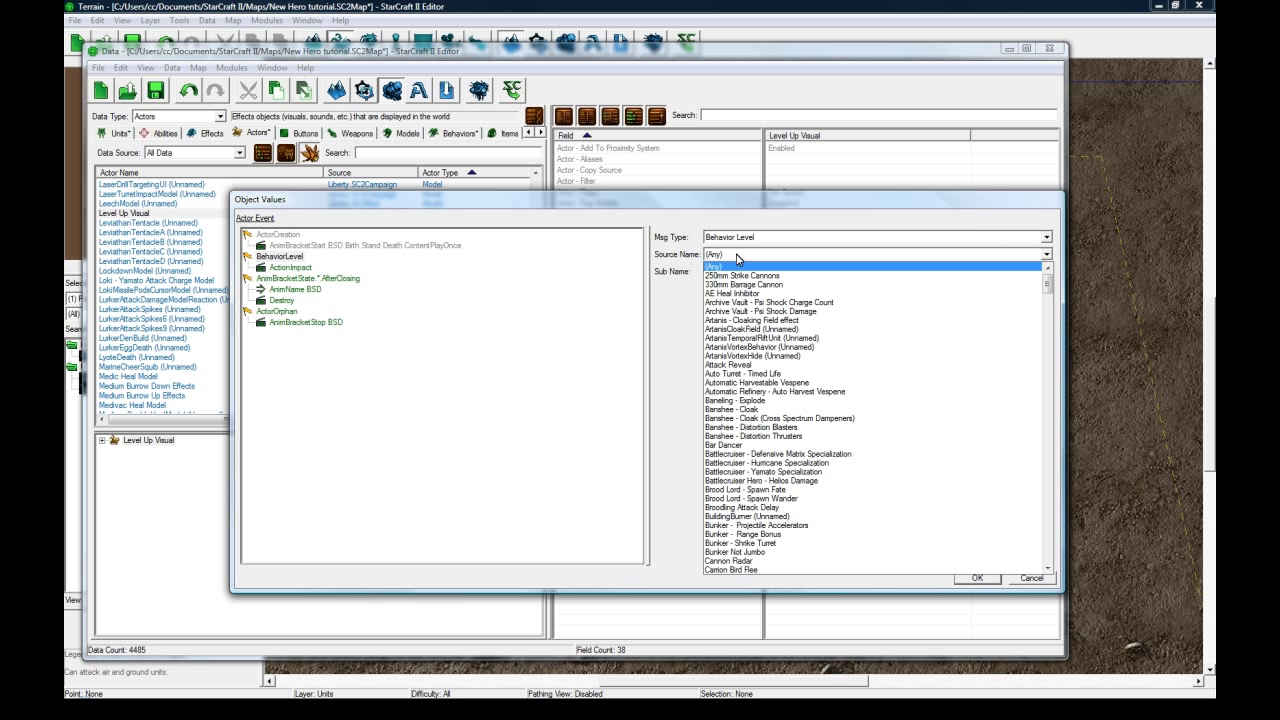
left_click(729, 364)
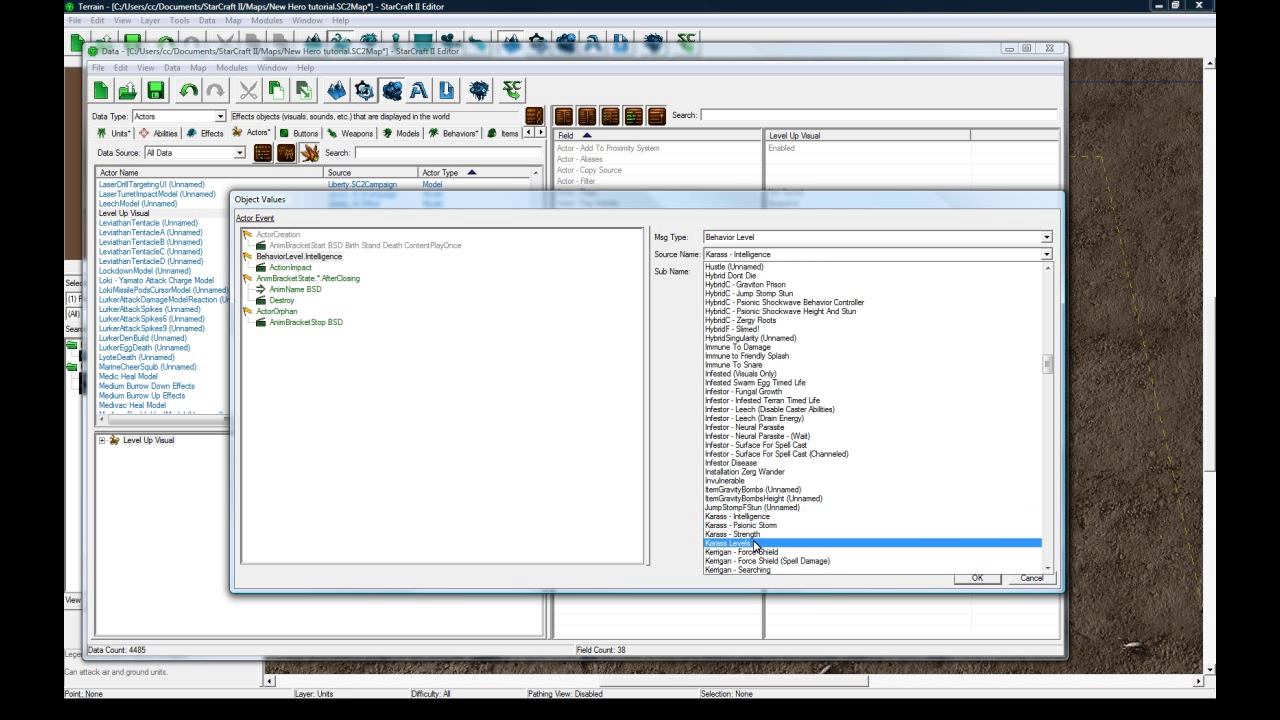
left_click(737, 543)
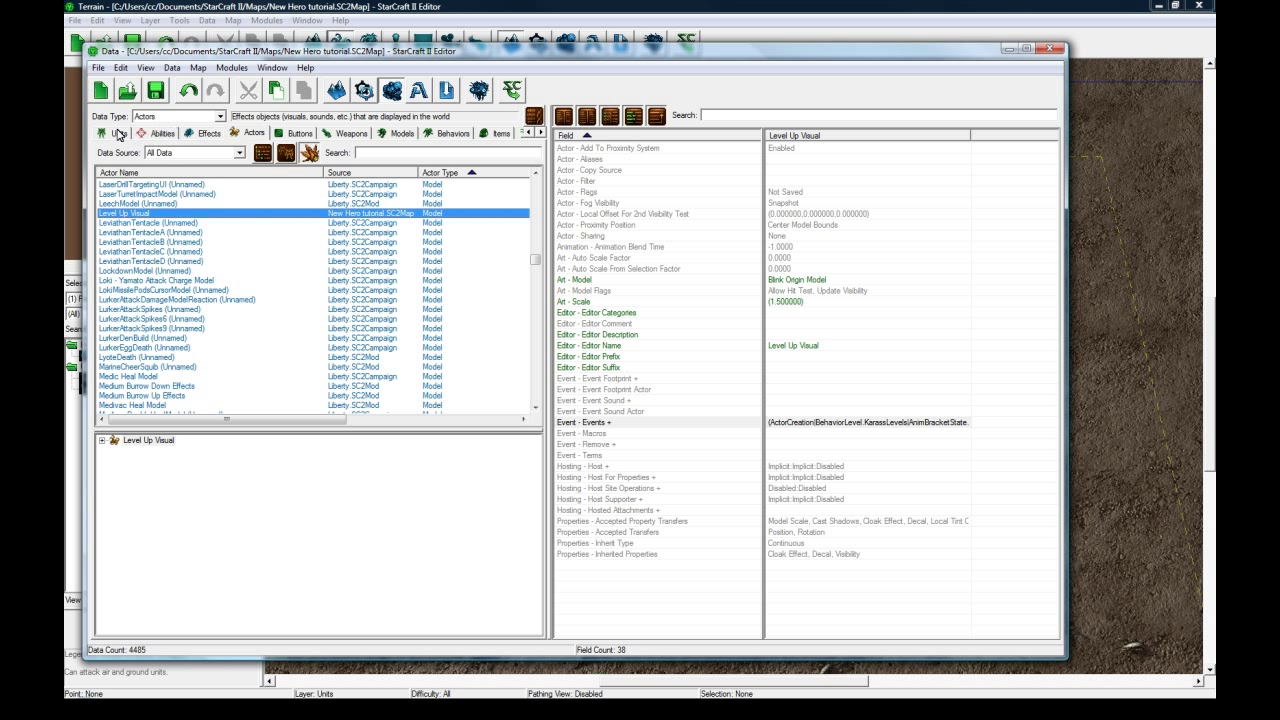
Review the Karass hero's unit data and start a test run of the map.
left_click(180, 115)
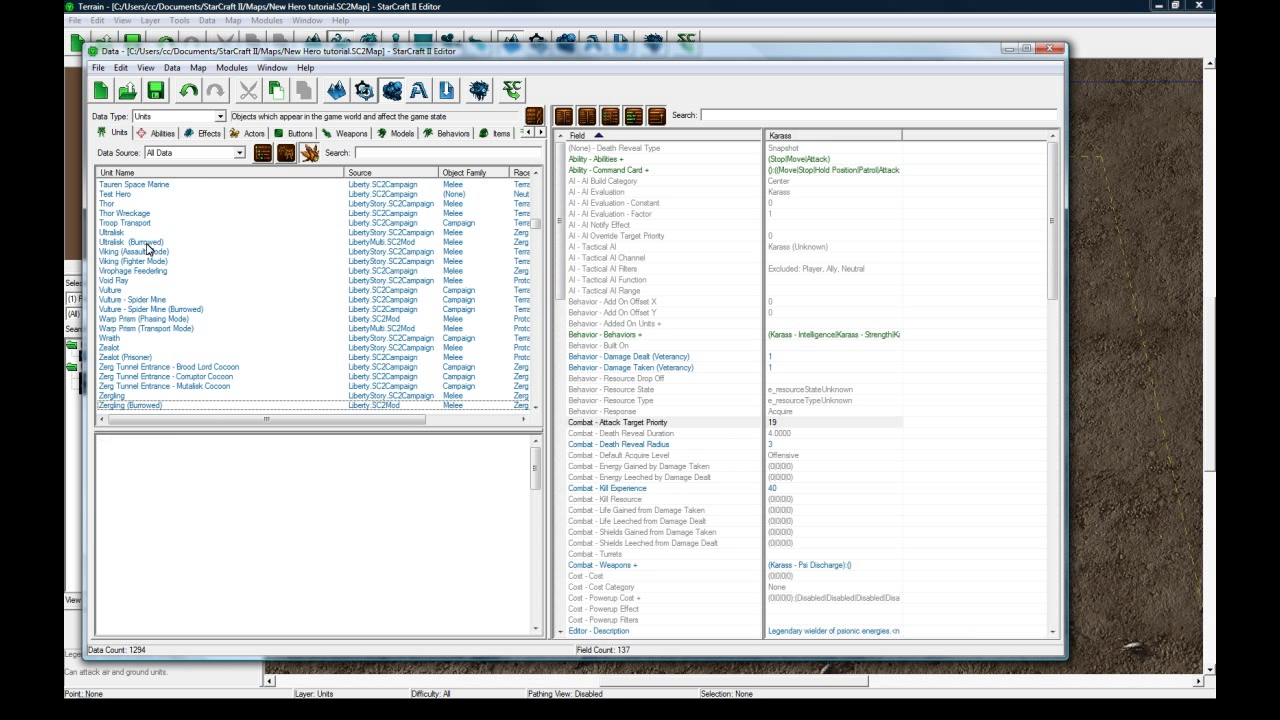
left_click(108, 186)
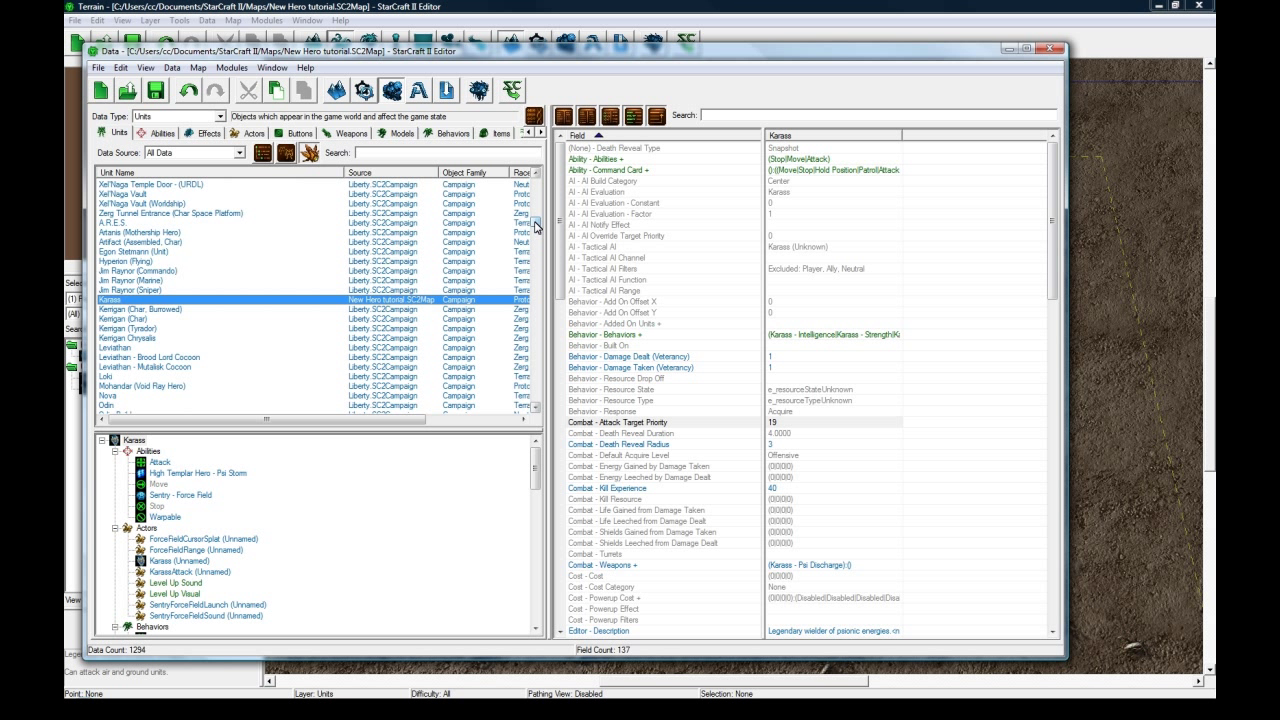
left_click(608, 334)
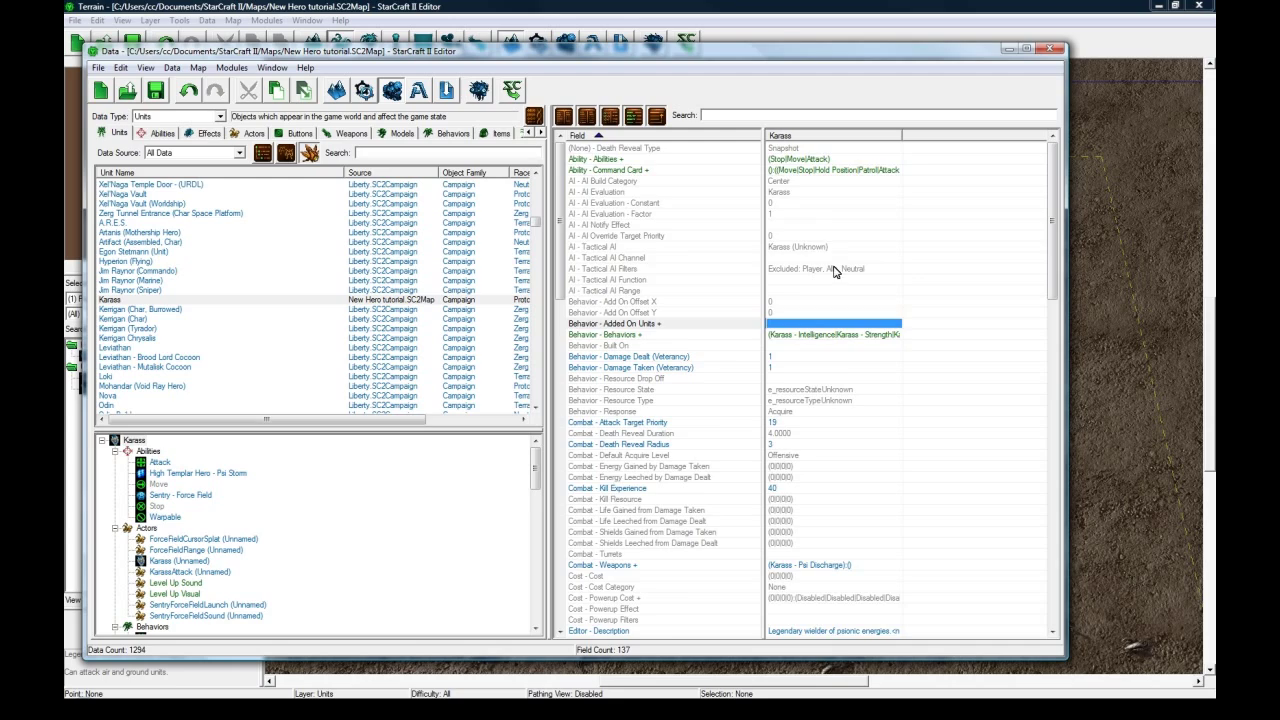
scroll("down", 3)
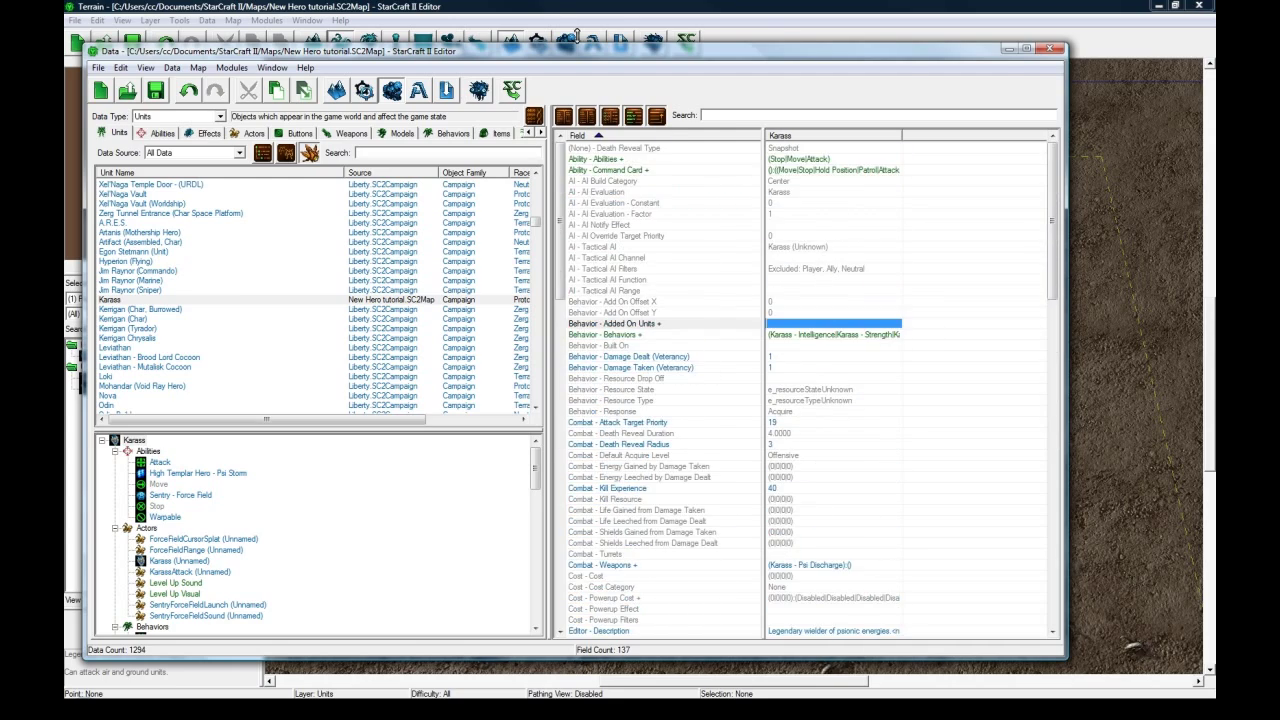
left_click(1061, 47)
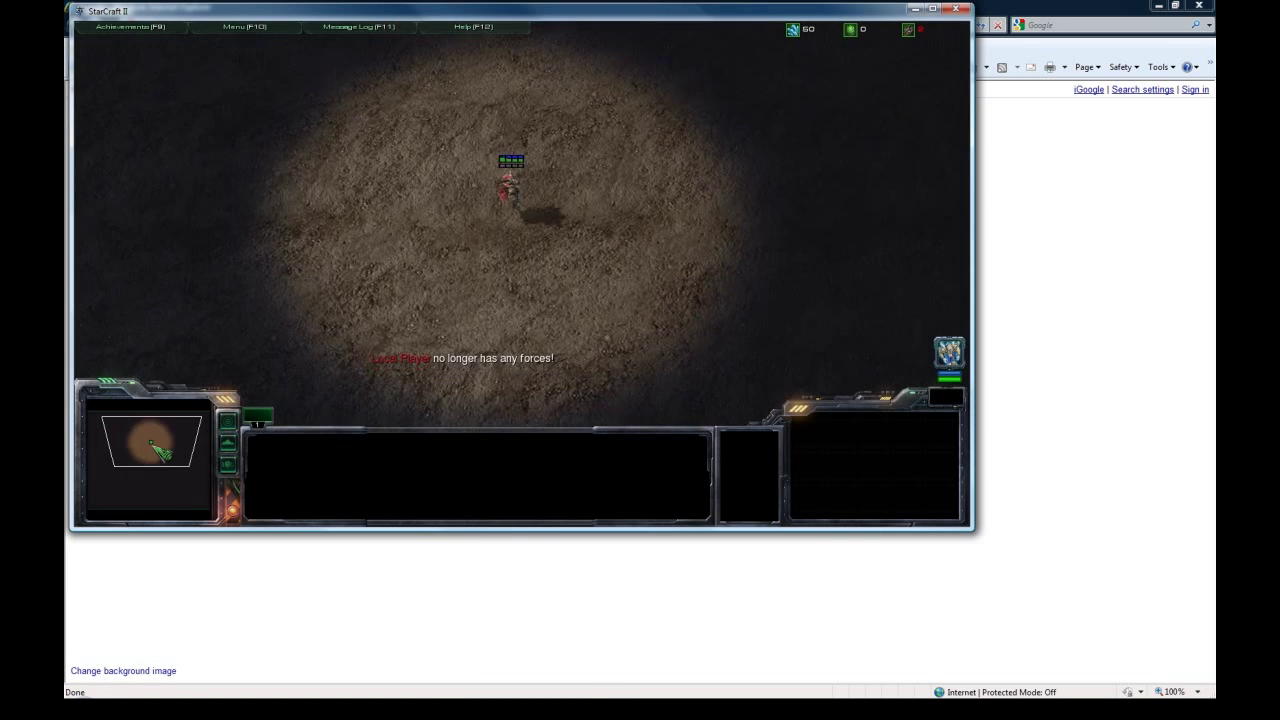
Play through the test game before returning to the editor's actor data.
left_click(510, 195)
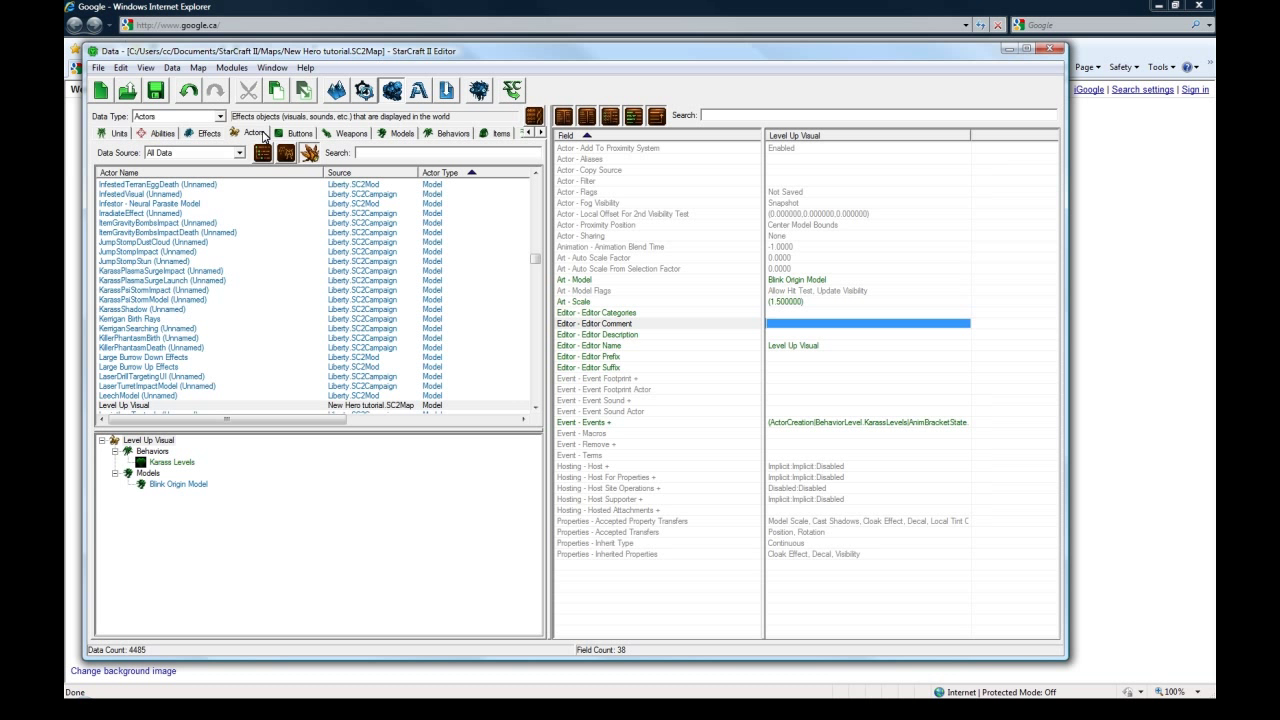
Select the Level Up Visual actor in the Actors list to revisit its Model field.
left_click(123, 405)
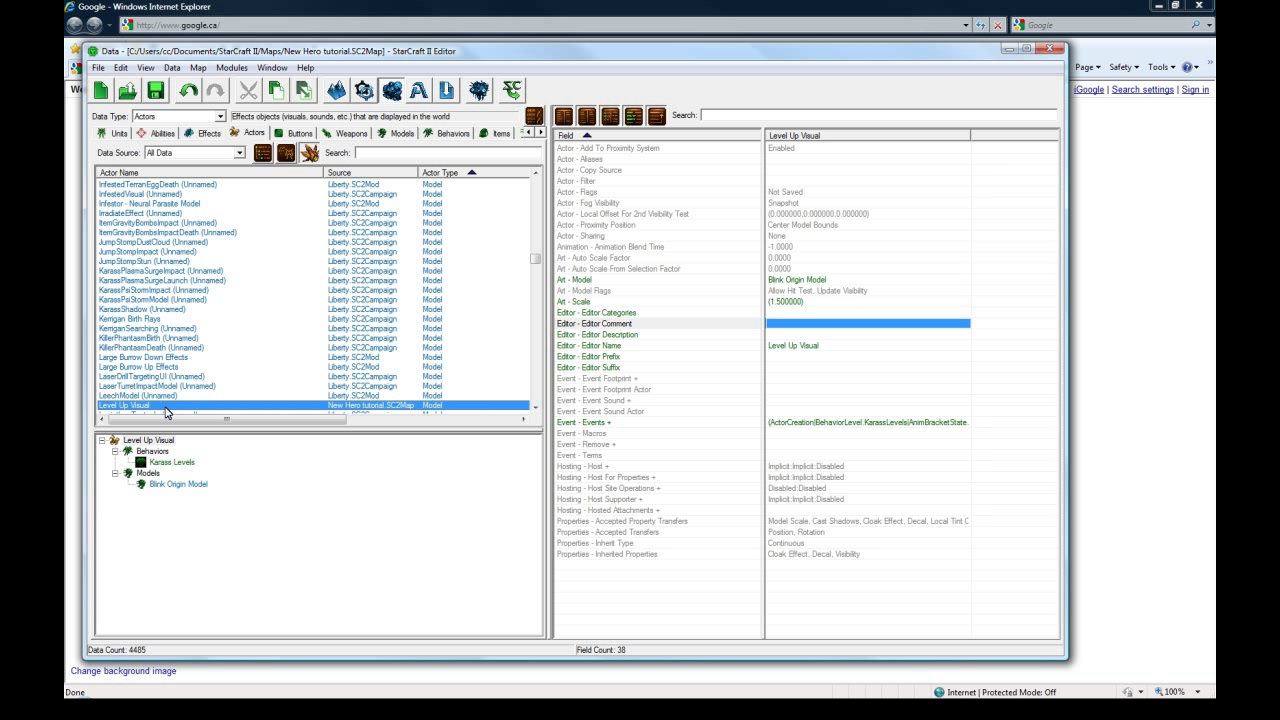
left_click(797, 280)
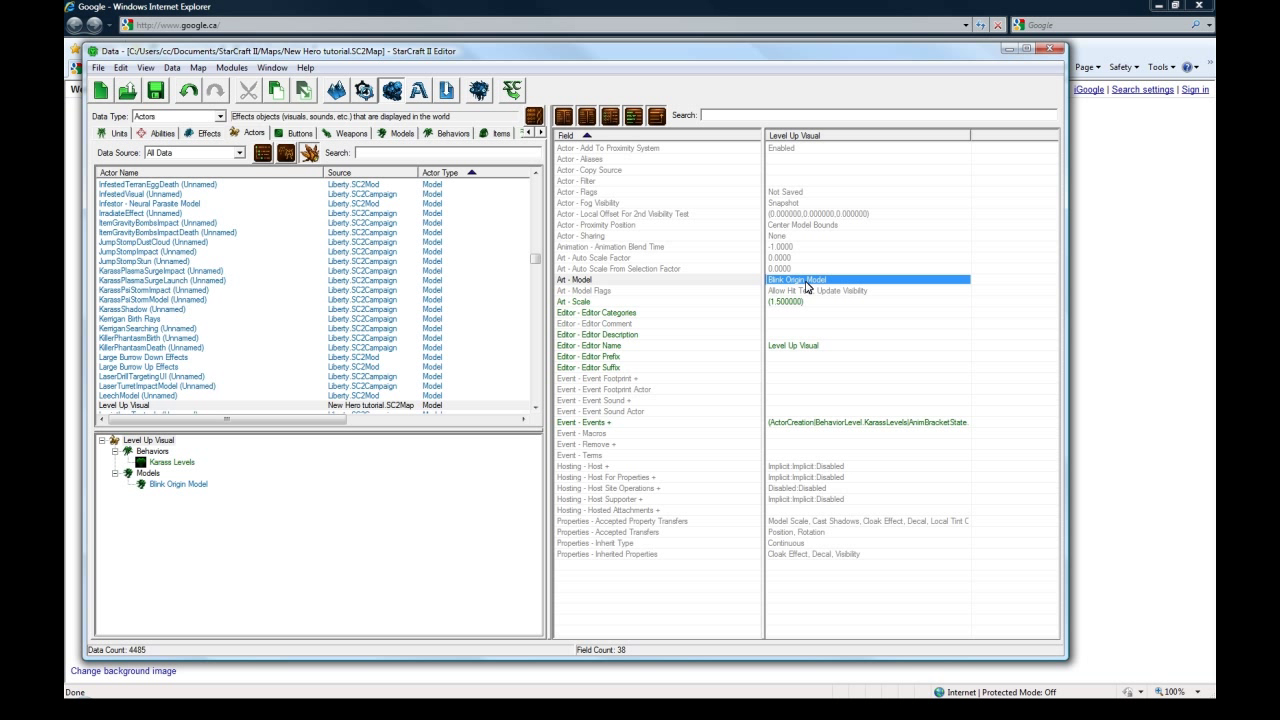
mouse_move(822, 285)
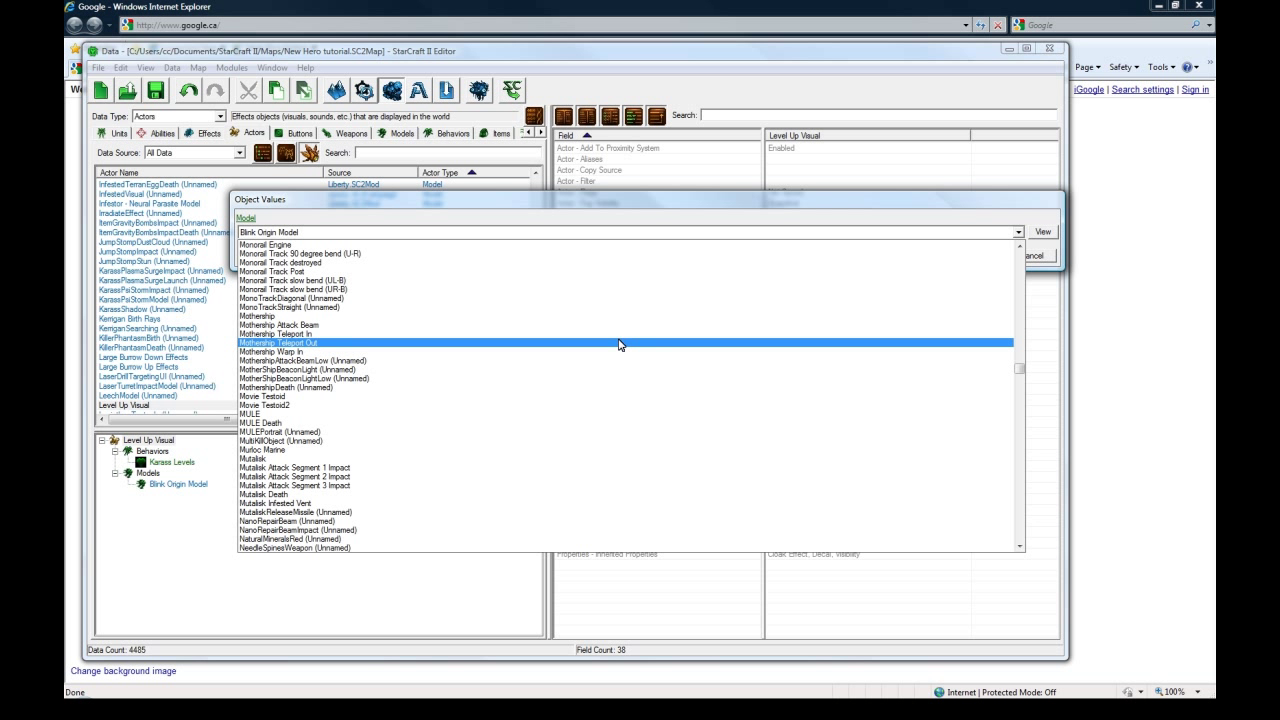
Set Level Up Visual's model to Mothership Warp In and confirm.
left_click(287, 351)
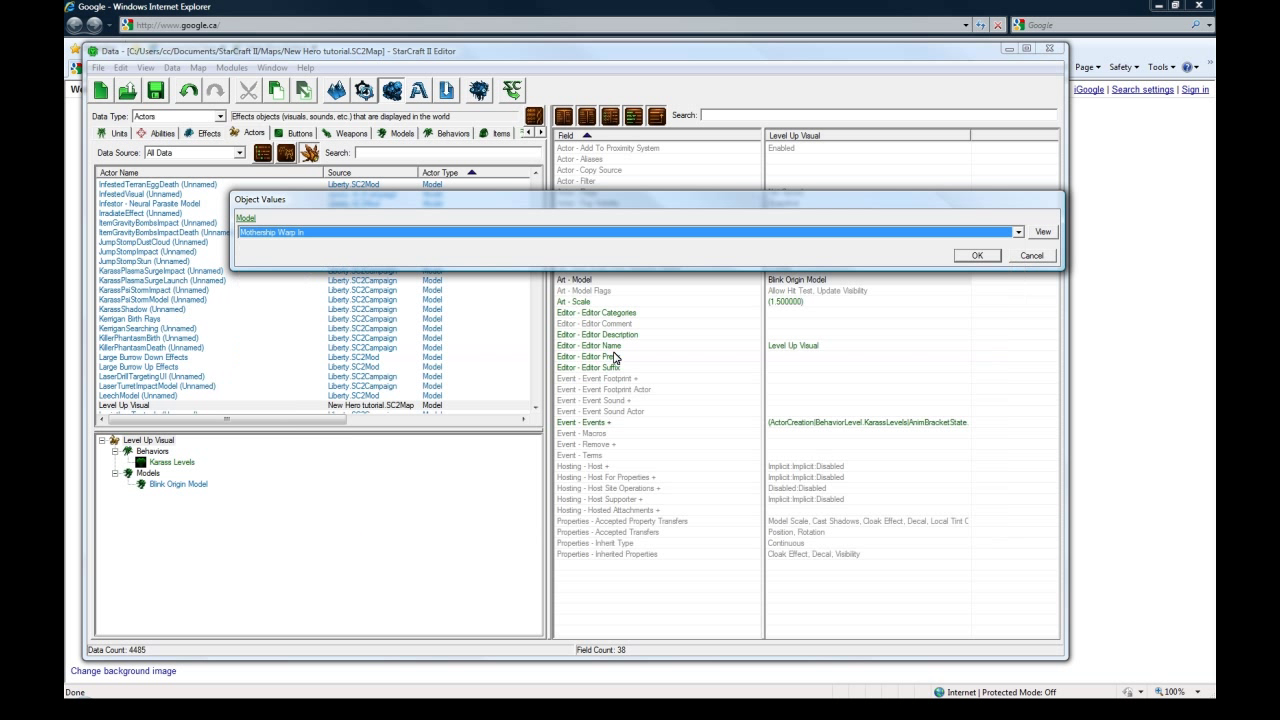
left_click(983, 255)
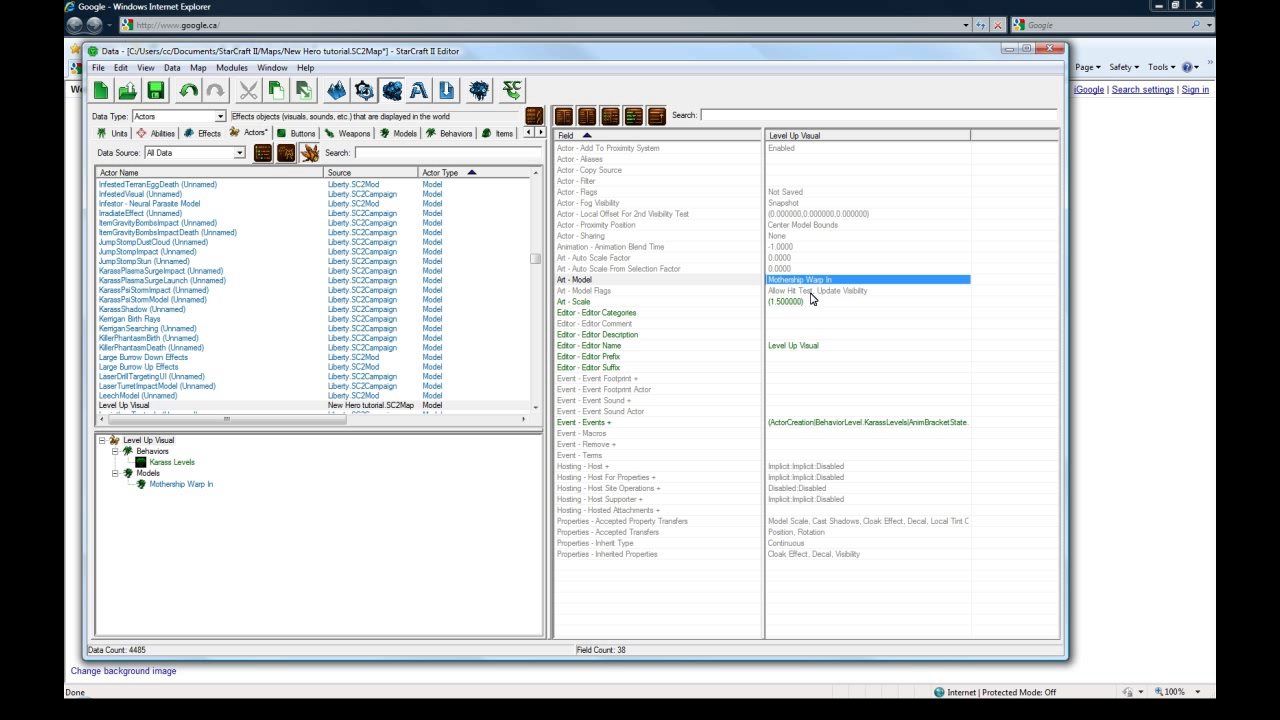
mouse_move(816, 287)
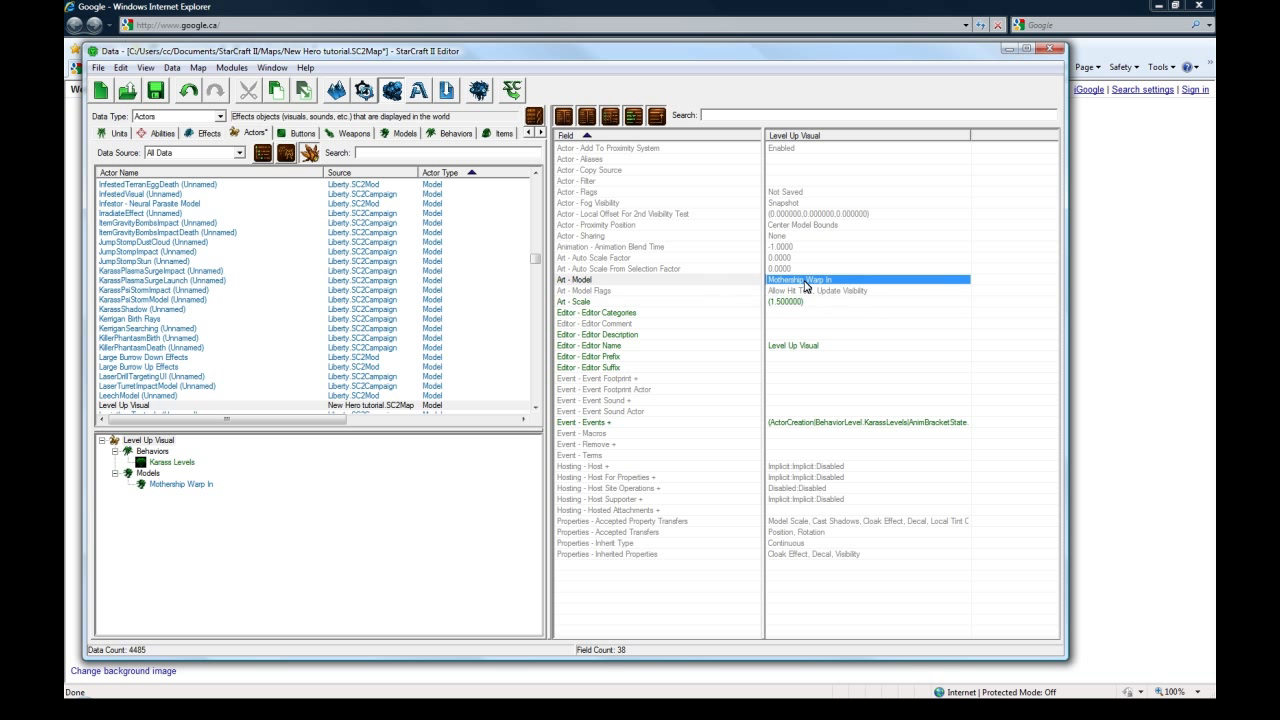
mouse_move(823, 283)
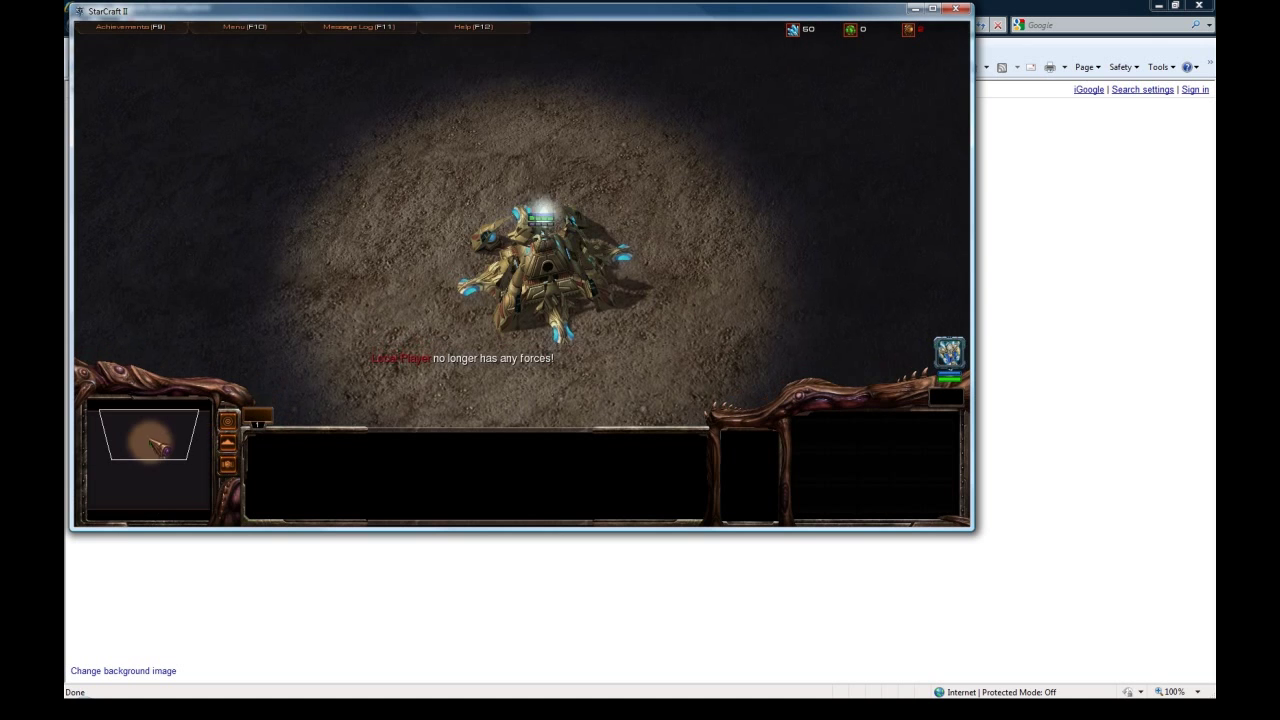
Select the Karass hero at Level 1 to view its bright level-up visual.
left_click(550, 260)
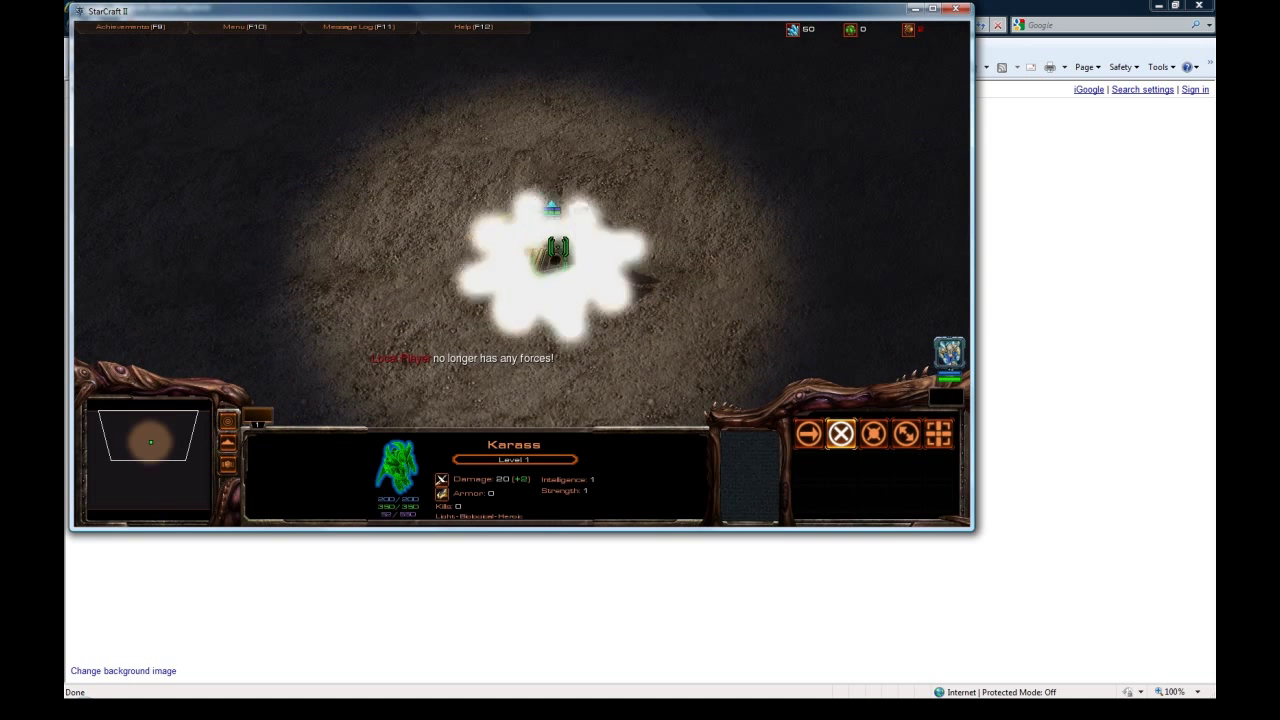